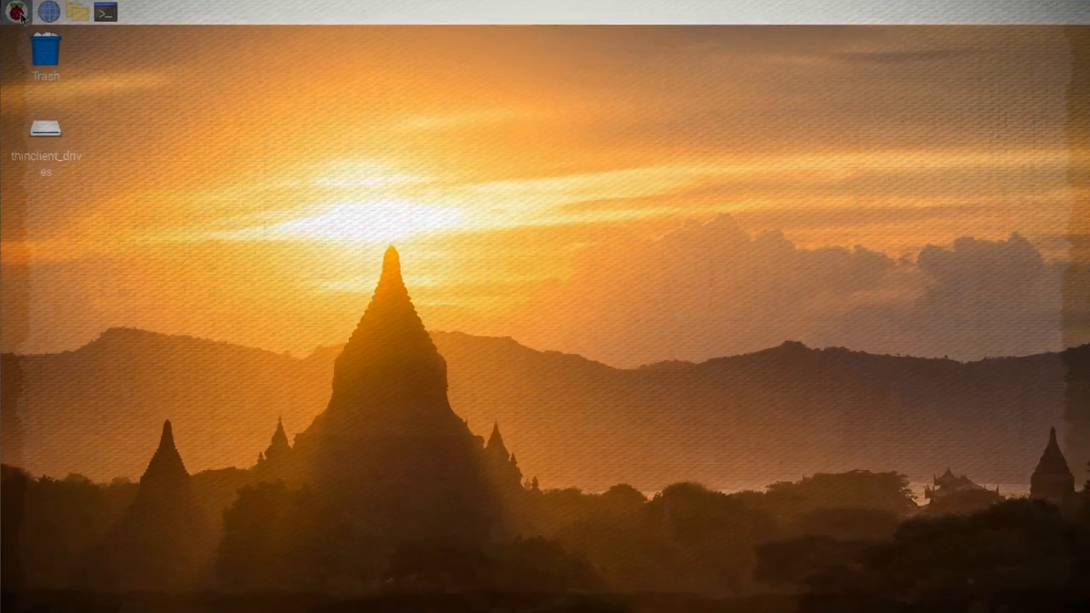
Step: Confirm Camera is enabled on the Interfaces tab of Raspberry Pi Configuration and close it with OK
{"action": "left_click", "coordinate": [17, 12]}
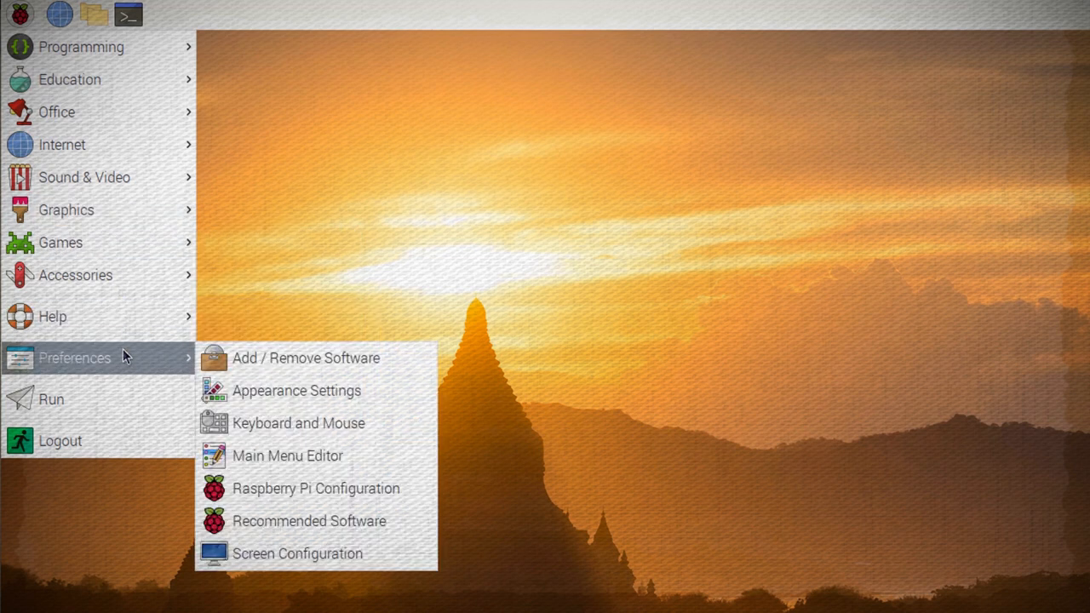
{"action": "mouse_move", "coordinate": [339, 487]}
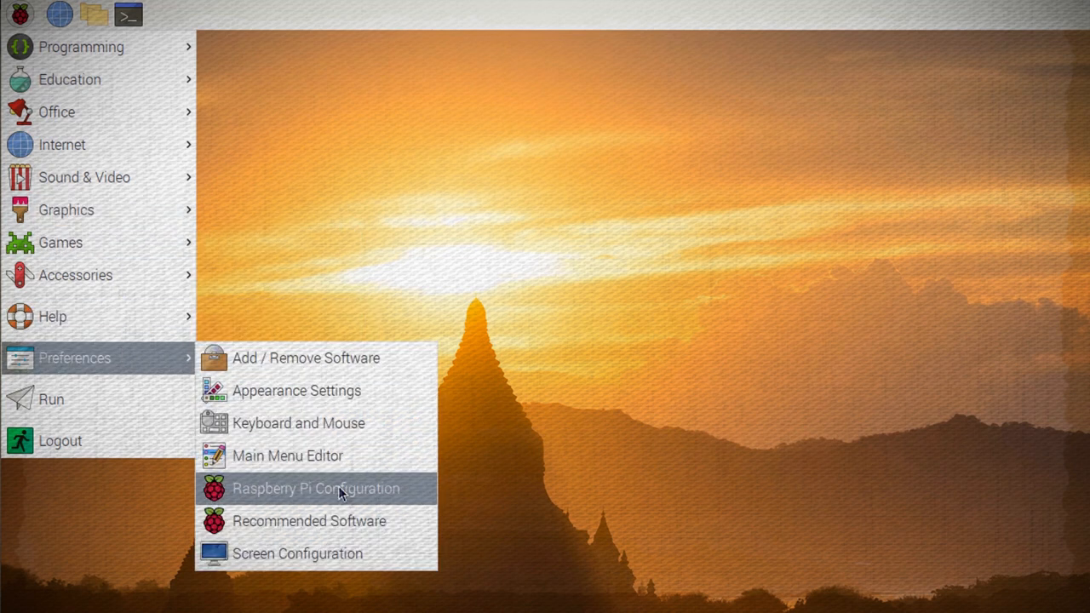
{"action": "left_click", "coordinate": [317, 487]}
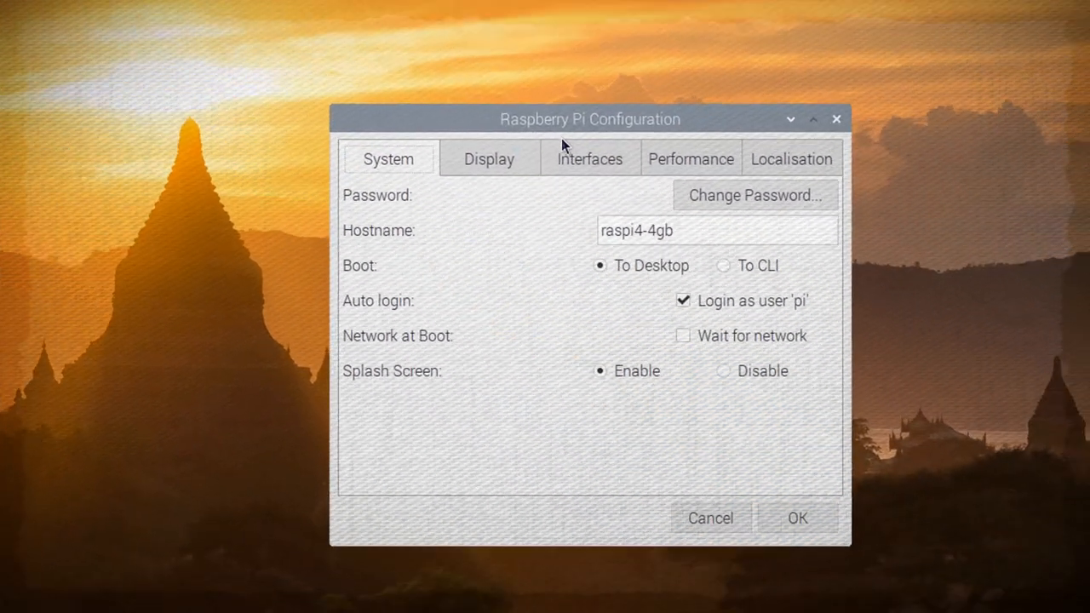
{"action": "left_click", "coordinate": [589, 159]}
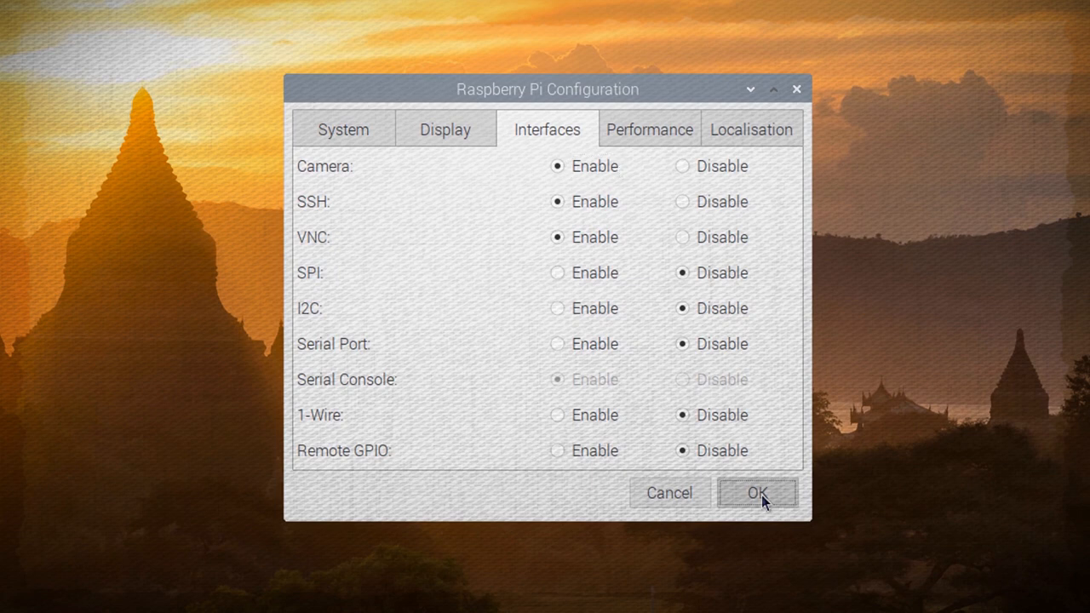
{"action": "left_click", "coordinate": [756, 494]}
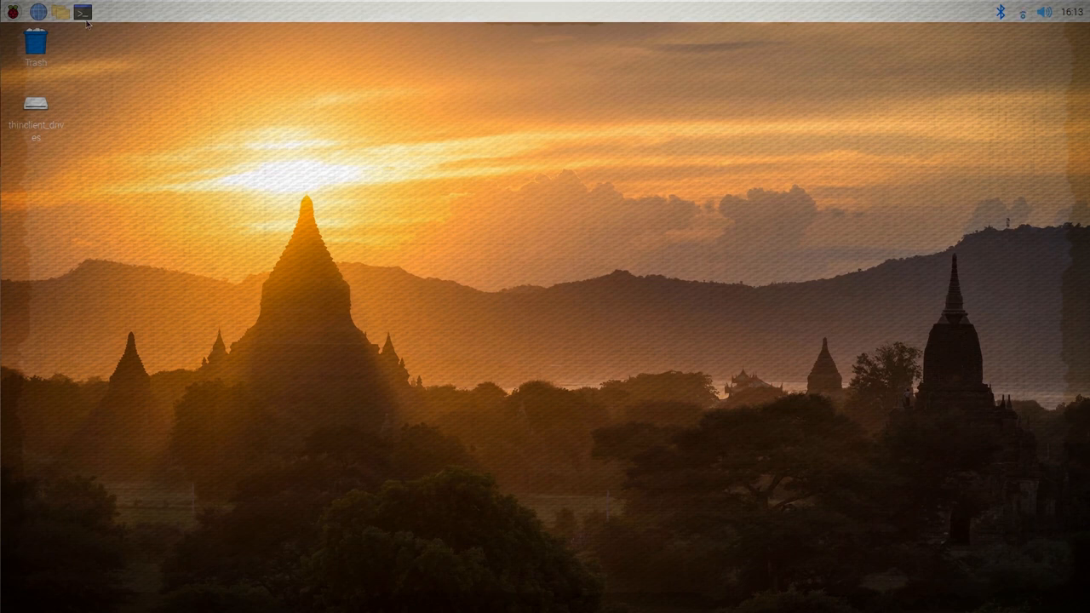
Step: Run raspistill -o Desktop/bell.jpg in a new terminal to capture a photo onto the Desktop
{"action": "left_click", "coordinate": [82, 14]}
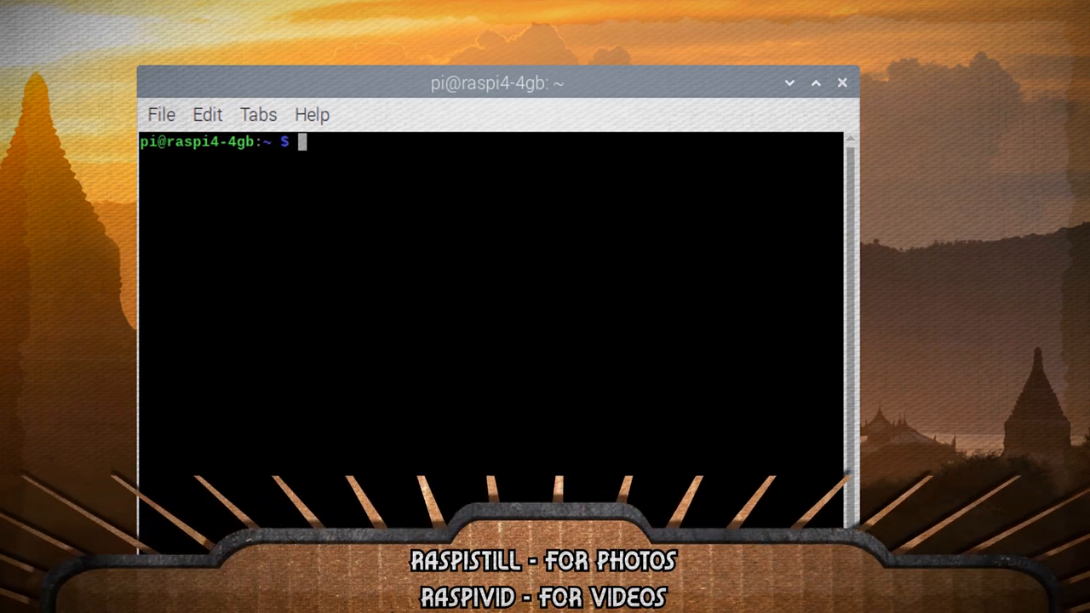
{"action": "type", "text": "raspisti"}
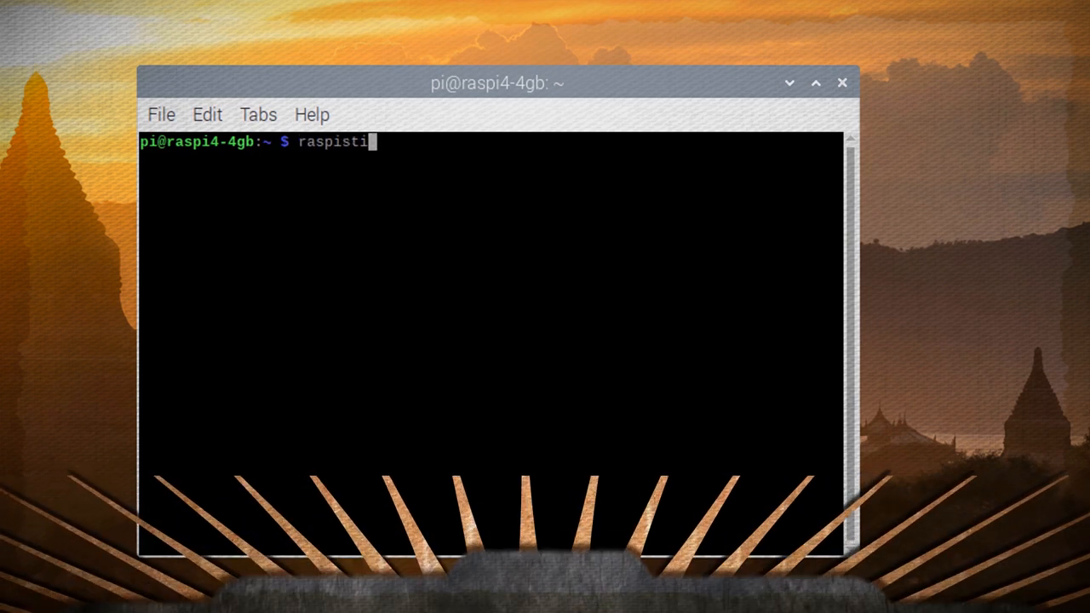
{"action": "type", "text": "ll -o"}
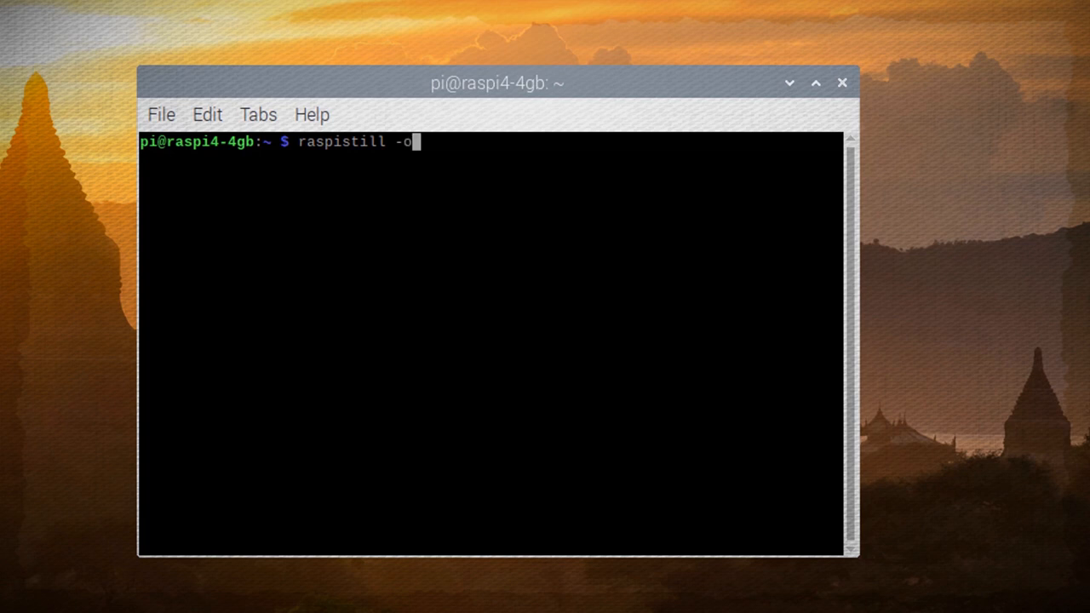
{"action": "type", "text": "Des"}
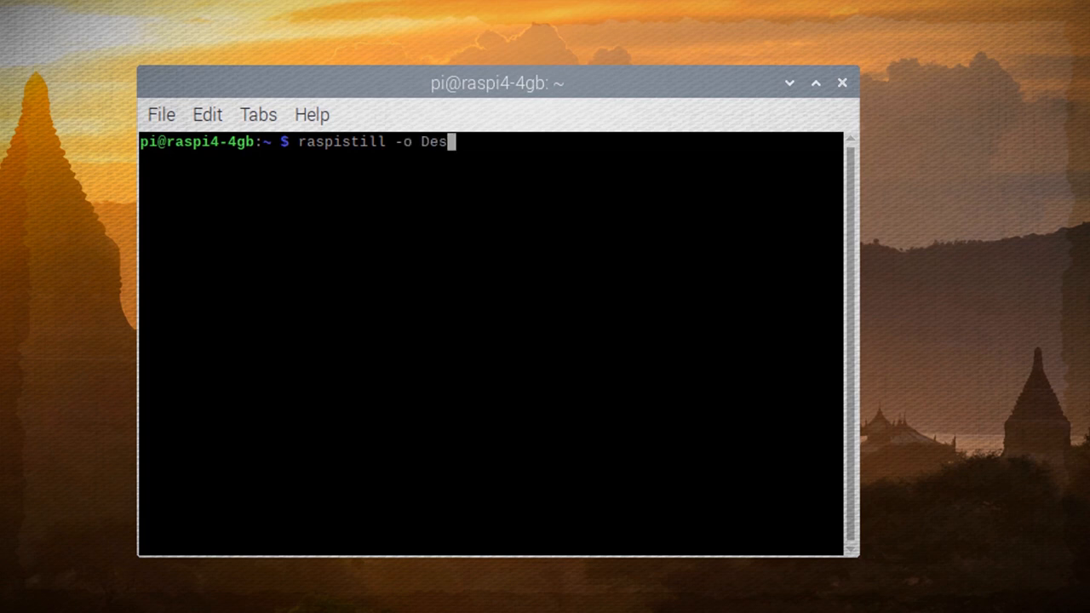
{"action": "type", "text": "ktop/bell.jpg"}
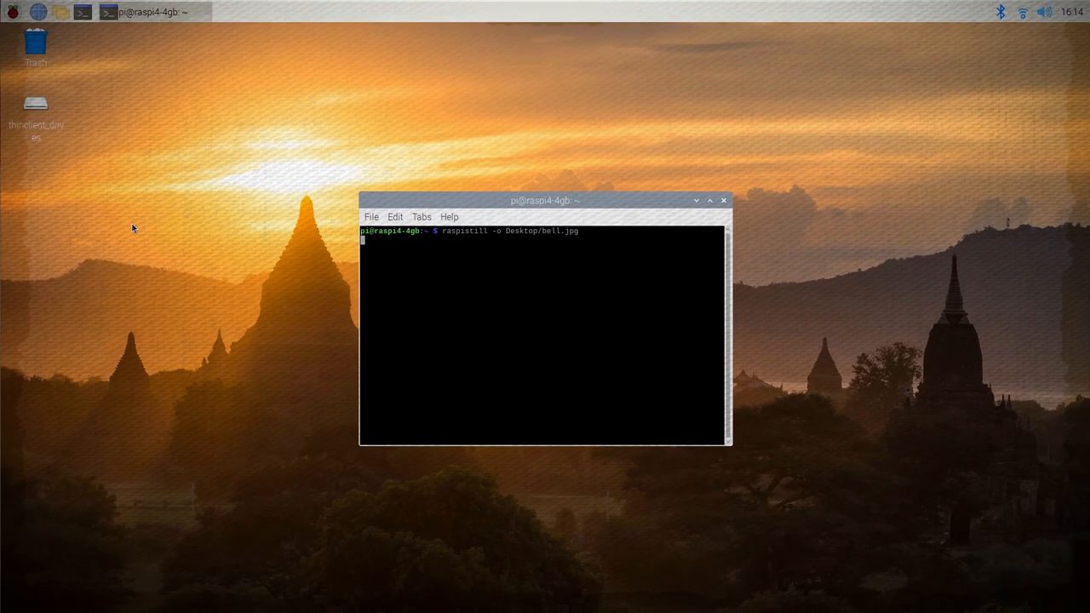
{"action": "key", "text": "Return"}
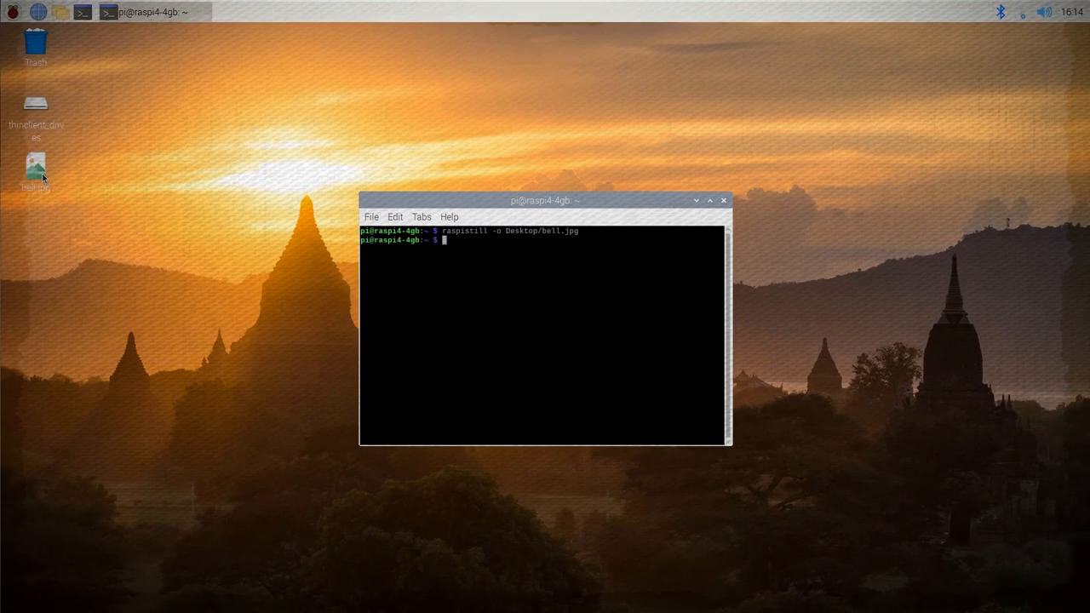
{"action": "double_click", "coordinate": [36, 163]}
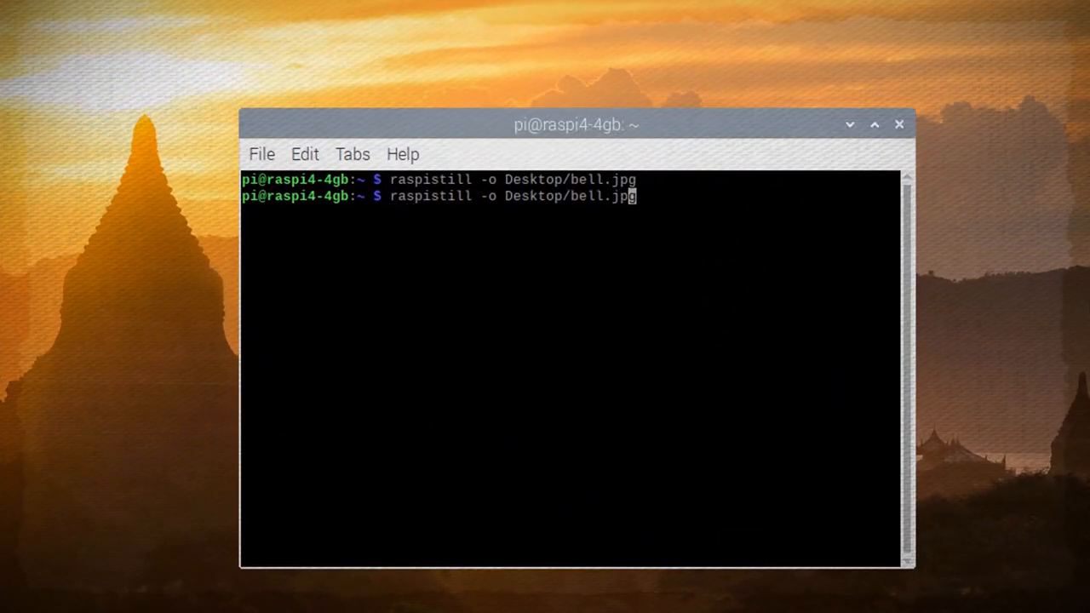
Step: Capture a smaller 640x480 photo as Desktop/bell-sm.jpg with raspistill -w/-h
{"action": "type", "text": "-sm.jpg -w 620 -h 48"}
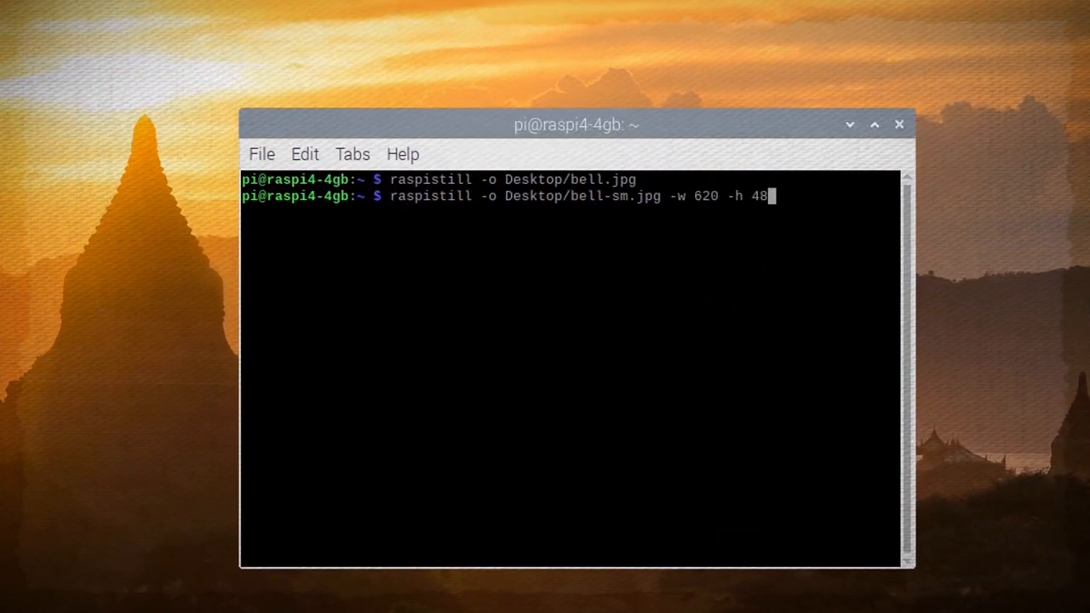
{"action": "key", "text": "Return"}
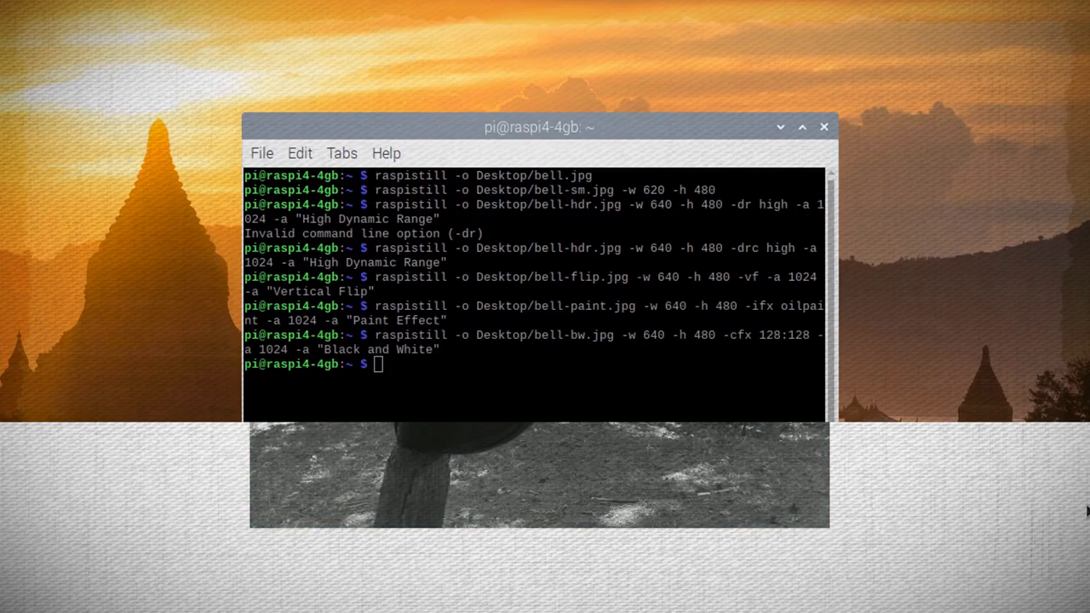
Step: Record a five-second video with raspivid -o Desktop/bell.h264 -t 5000 and close the player
{"action": "type", "text": "raspi"}
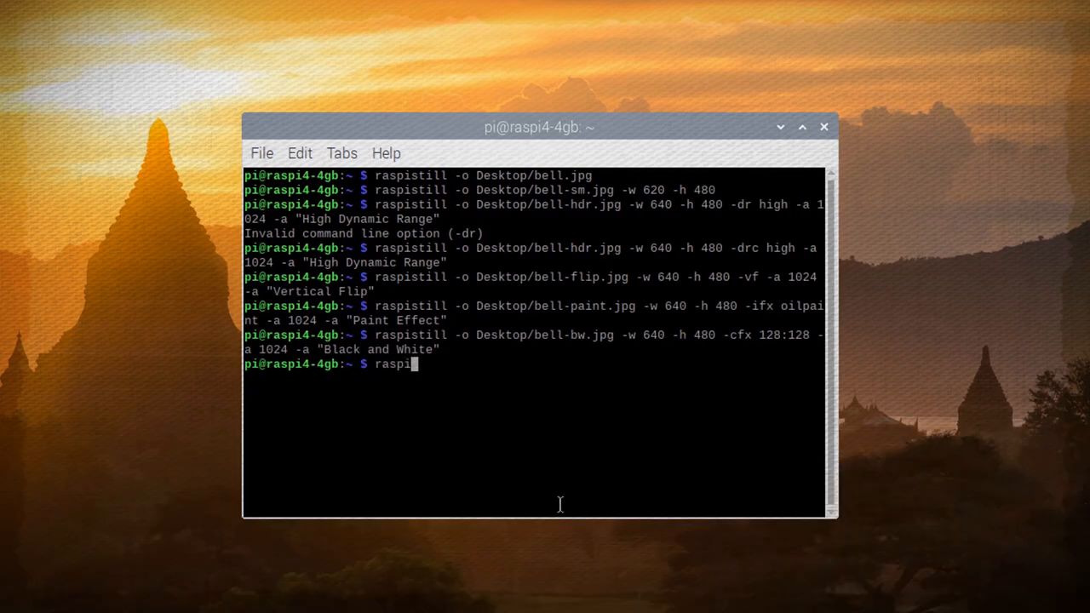
{"action": "type", "text": "vid -o"}
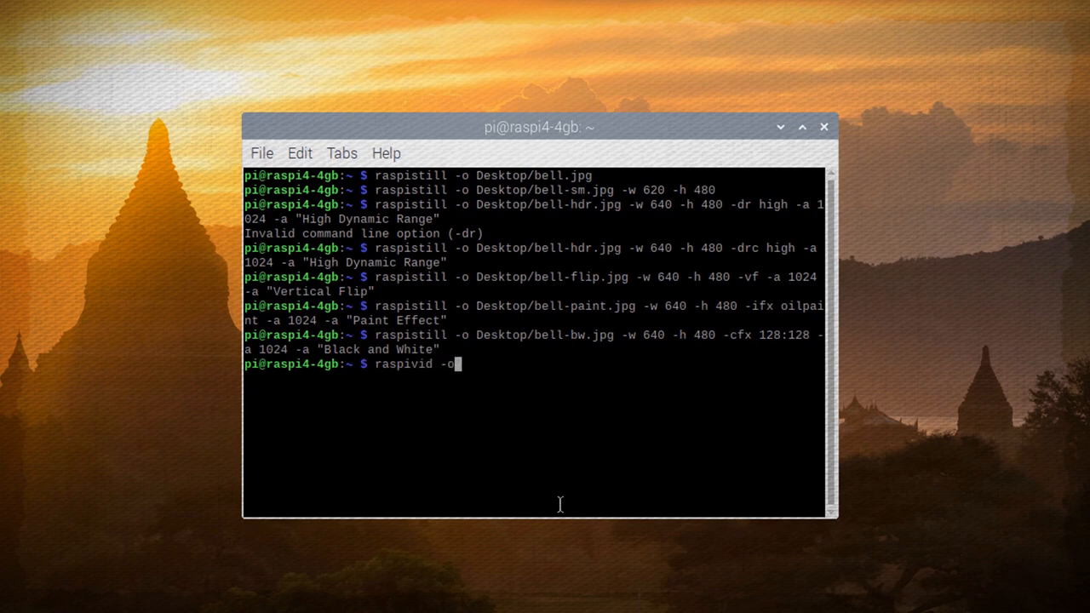
{"action": "type", "text": "Desktop/bell.h"}
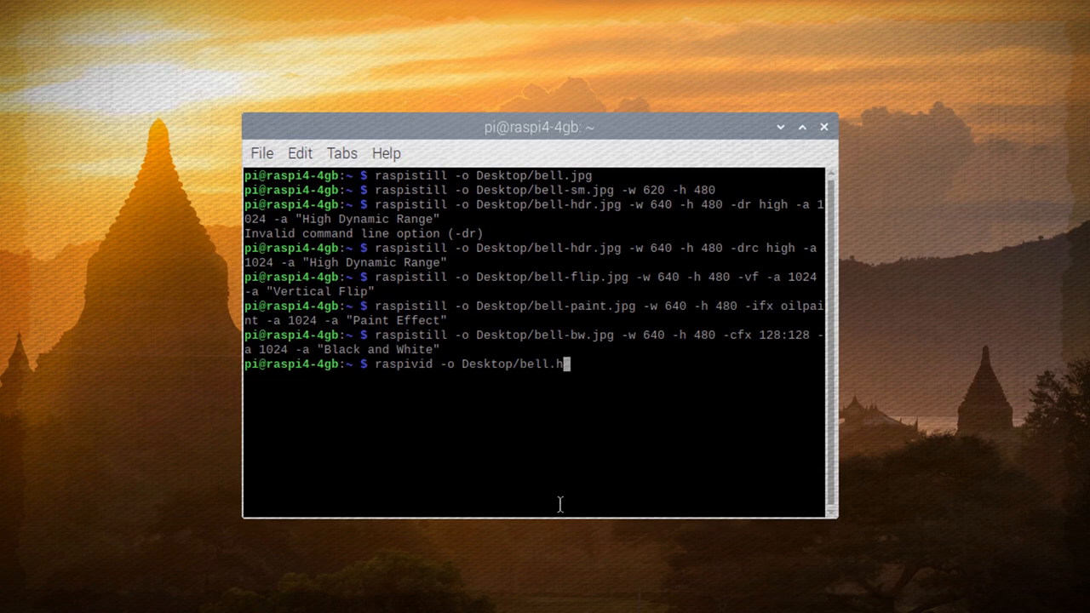
{"action": "type", "text": "264 -"}
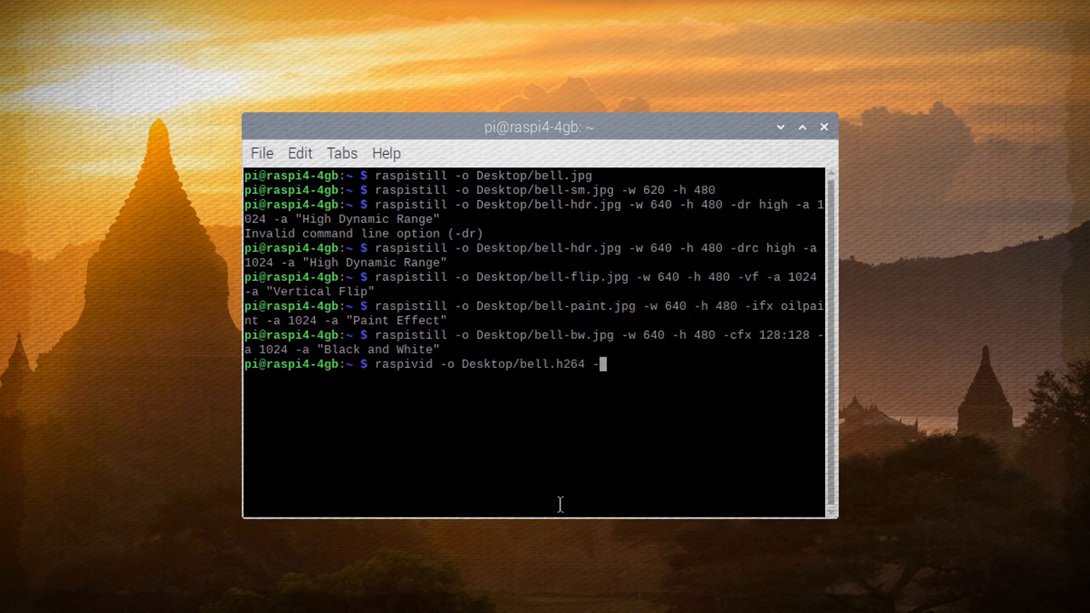
{"action": "type", "text": "t 5000"}
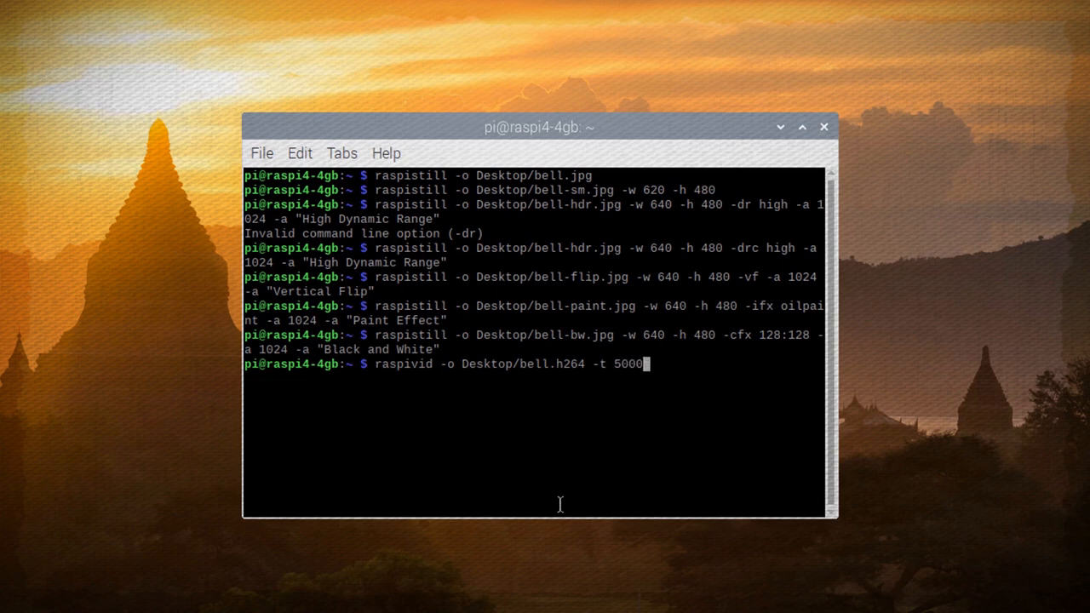
{"action": "key", "text": "Return"}
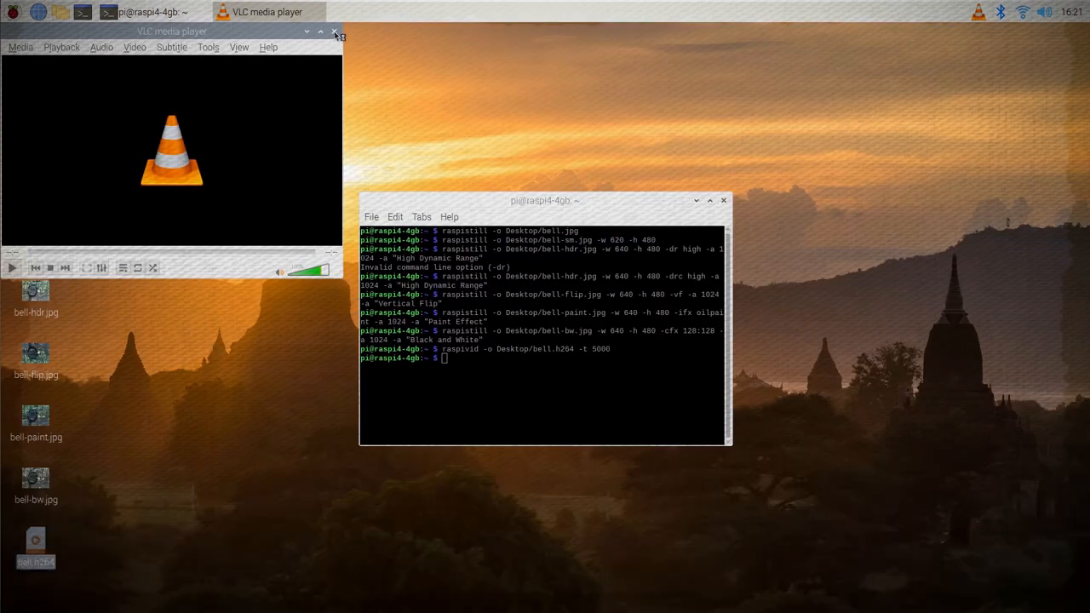
{"action": "left_click", "coordinate": [334, 30]}
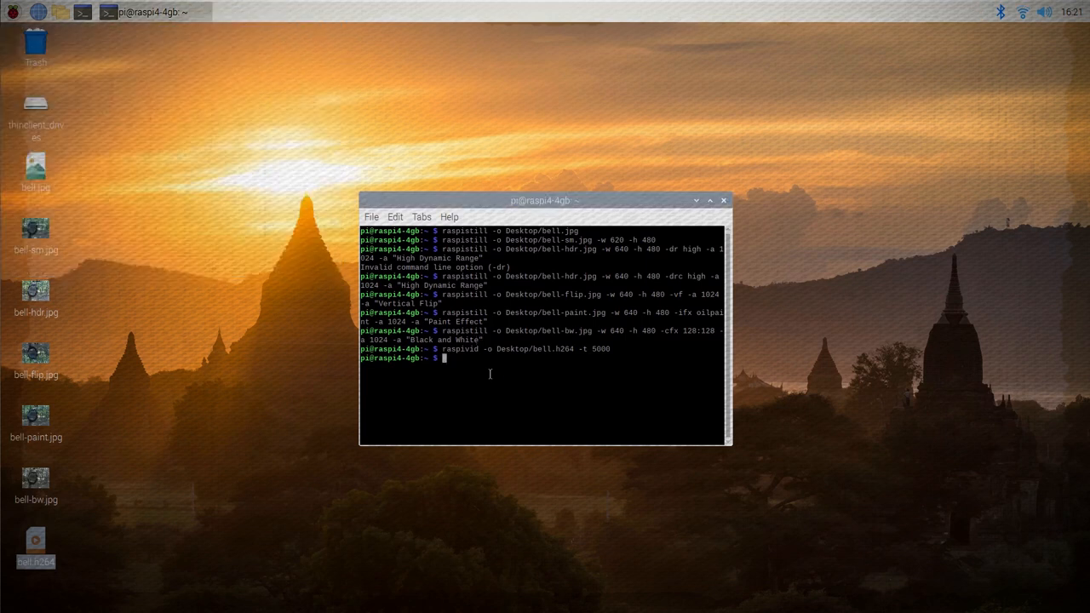
{"action": "left_click", "coordinate": [709, 201]}
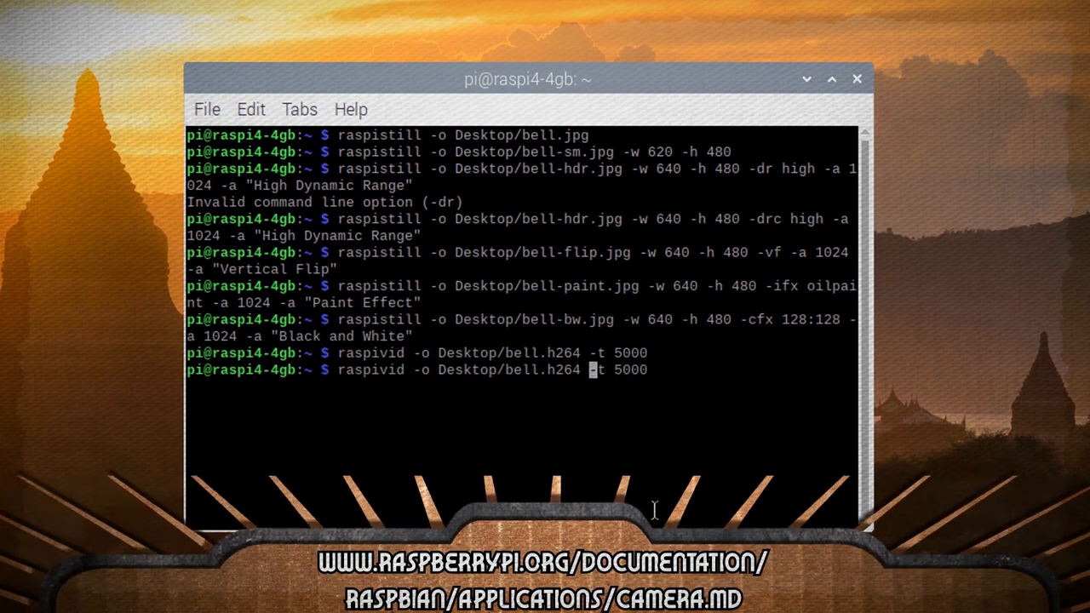
Step: Record bell-fps.h264 with raspivid at -w 1080 -h 720 -fps 90
{"action": "type", "text": "-w 1080"}
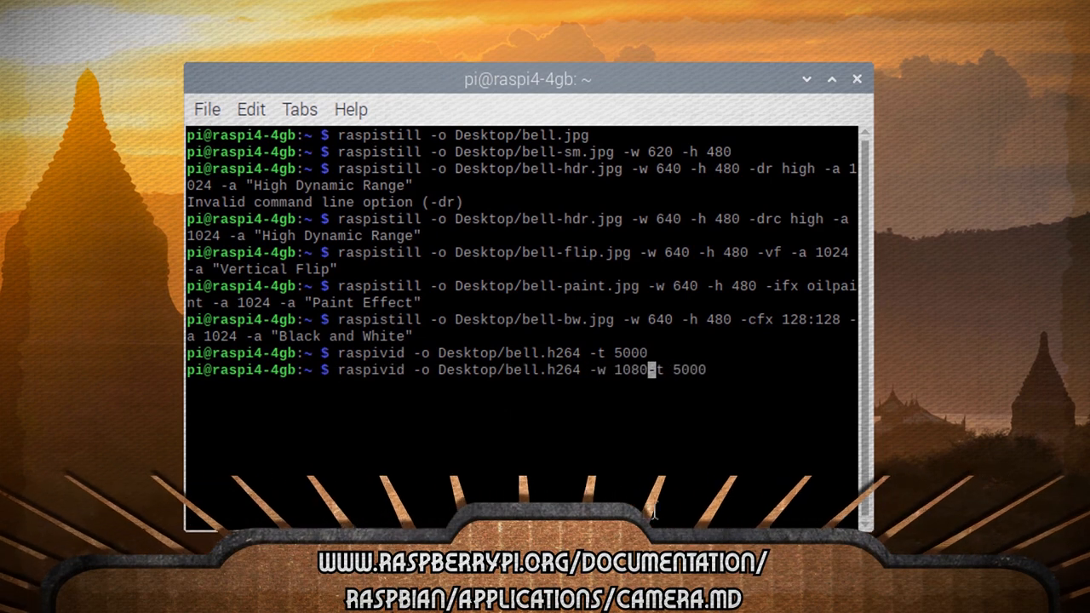
{"action": "type", "text": "-h 720"}
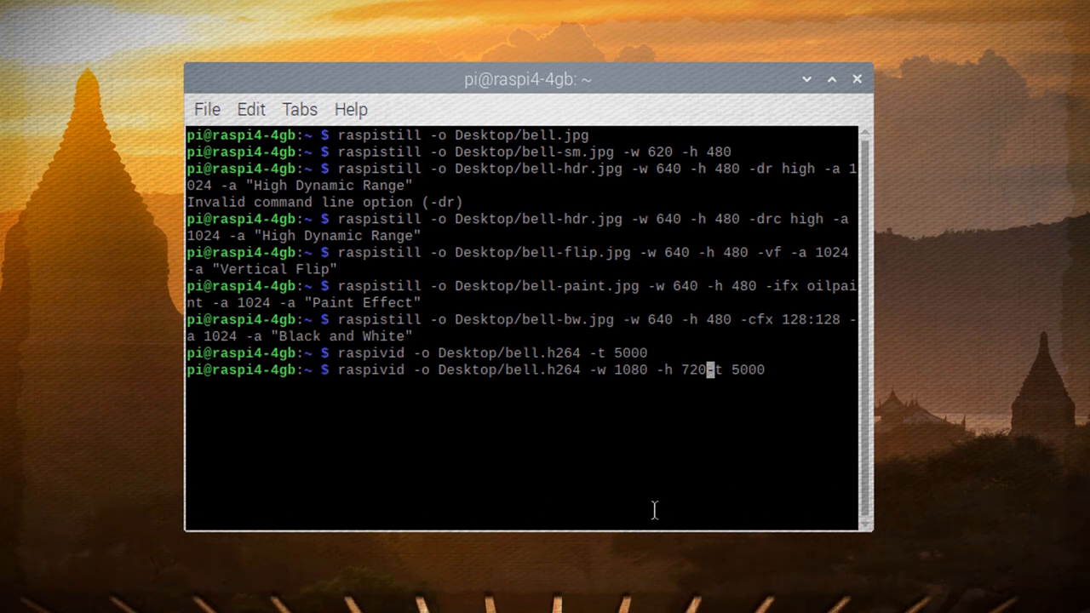
{"action": "type", "text": "-fps 90 -"}
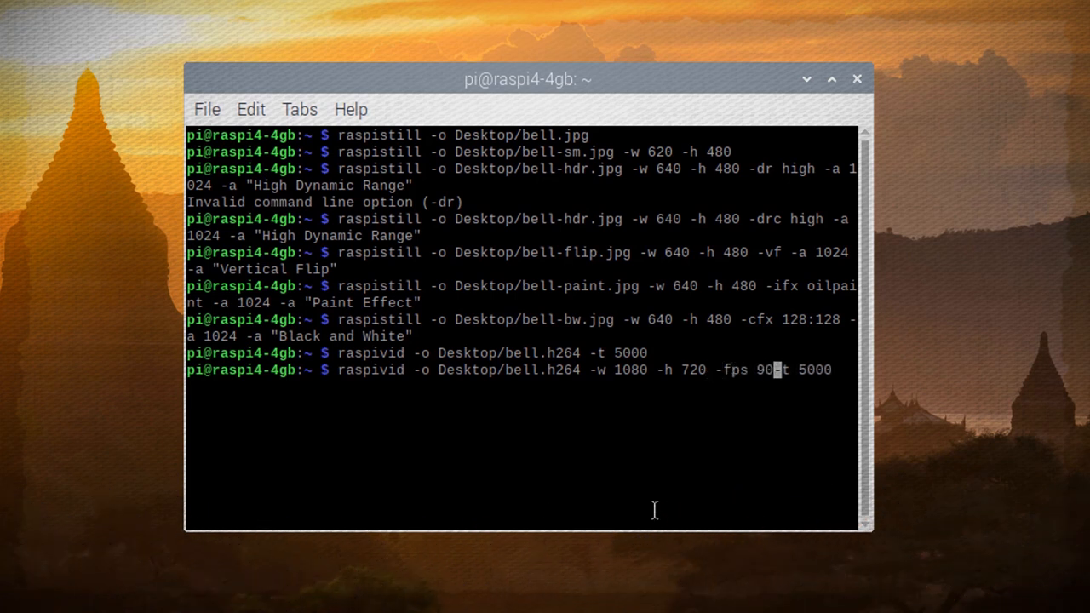
{"action": "key", "text": "Return"}
{"action": "type", "text": "git"}
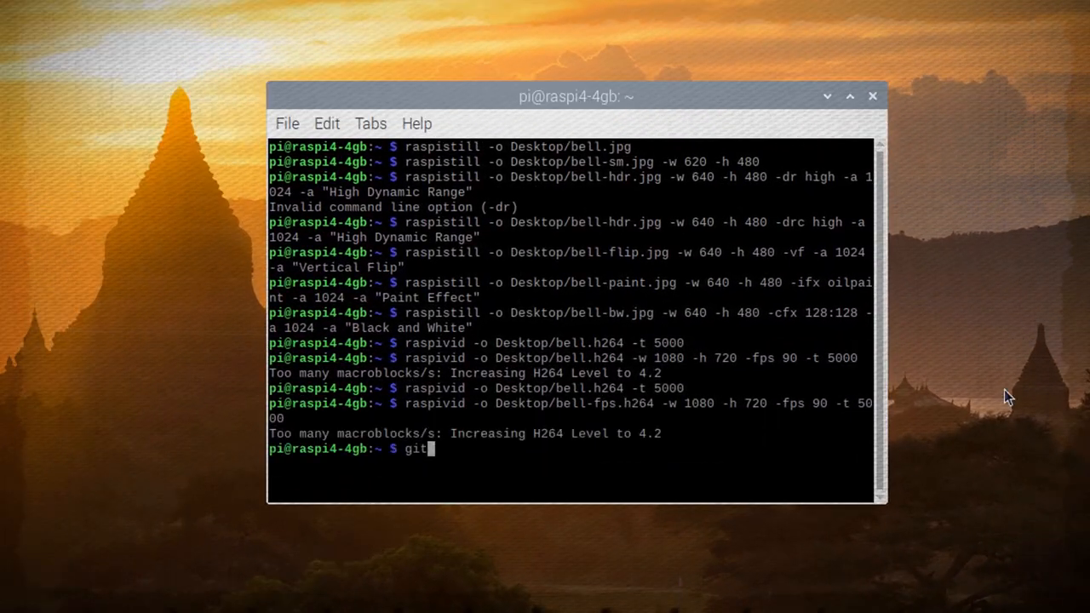
{"action": "key", "text": "Return"}
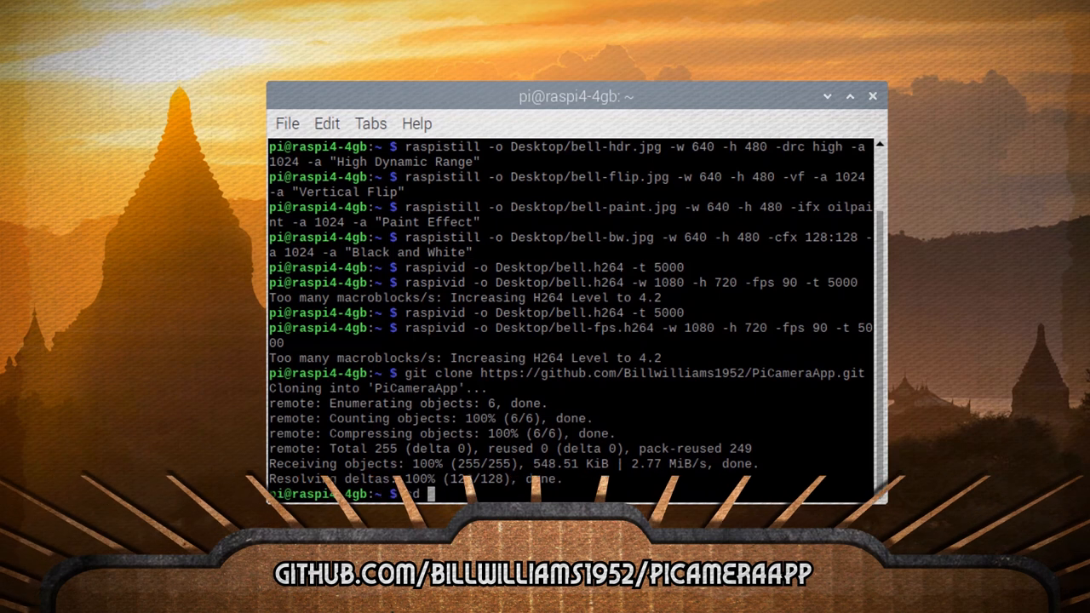
Step: Change into PiCameraApp/Source and launch the app with sudo python3
{"action": "type", "text": "cd PiCameraApp/Source"}
{"action": "type", "text": "sudo python3"}
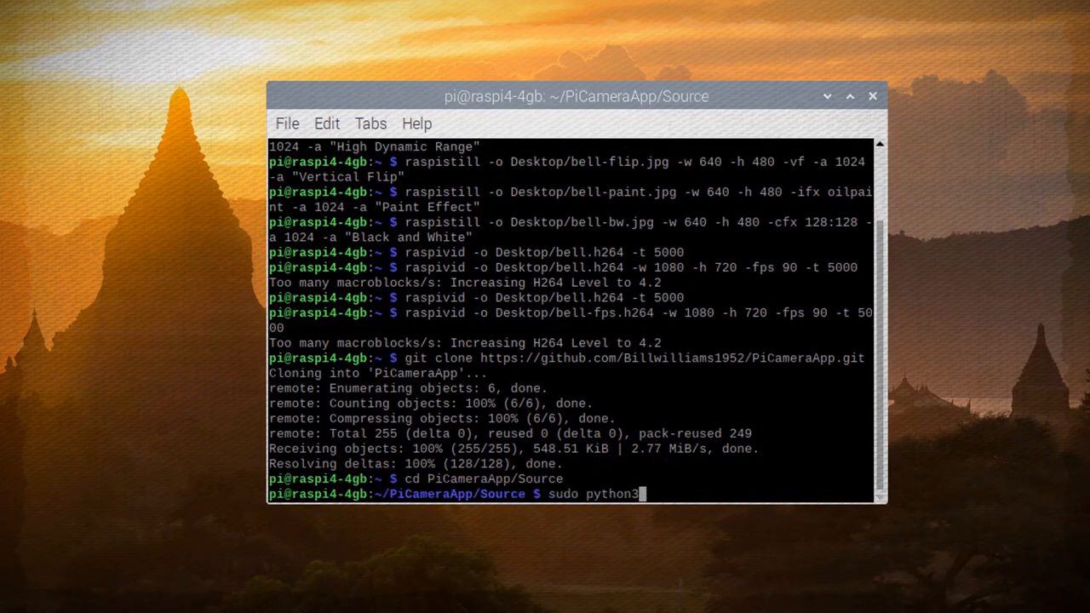
{"action": "key", "text": "Return"}
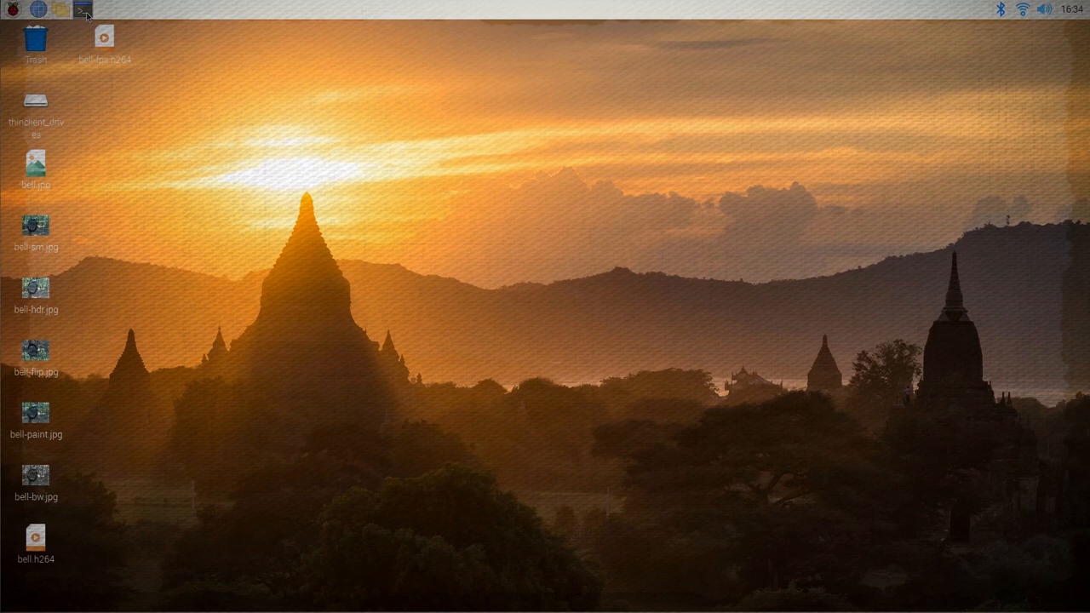
Step: Create Desktop/photo.py in nano from a new terminal and begin the PiCamera/sleep imports
{"action": "left_click", "coordinate": [81, 10]}
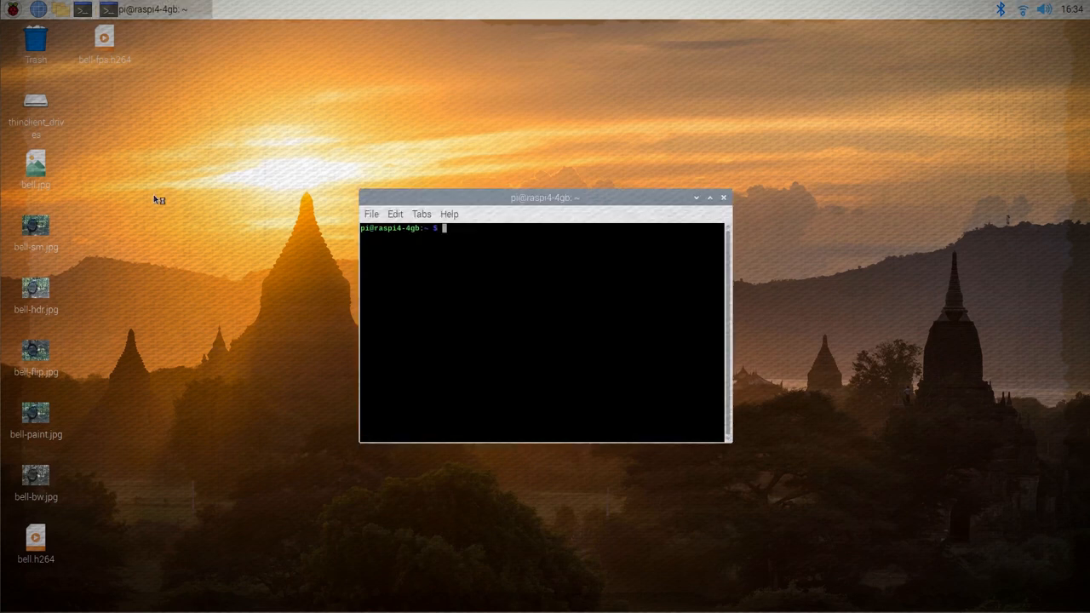
{"action": "type", "text": "nano D"}
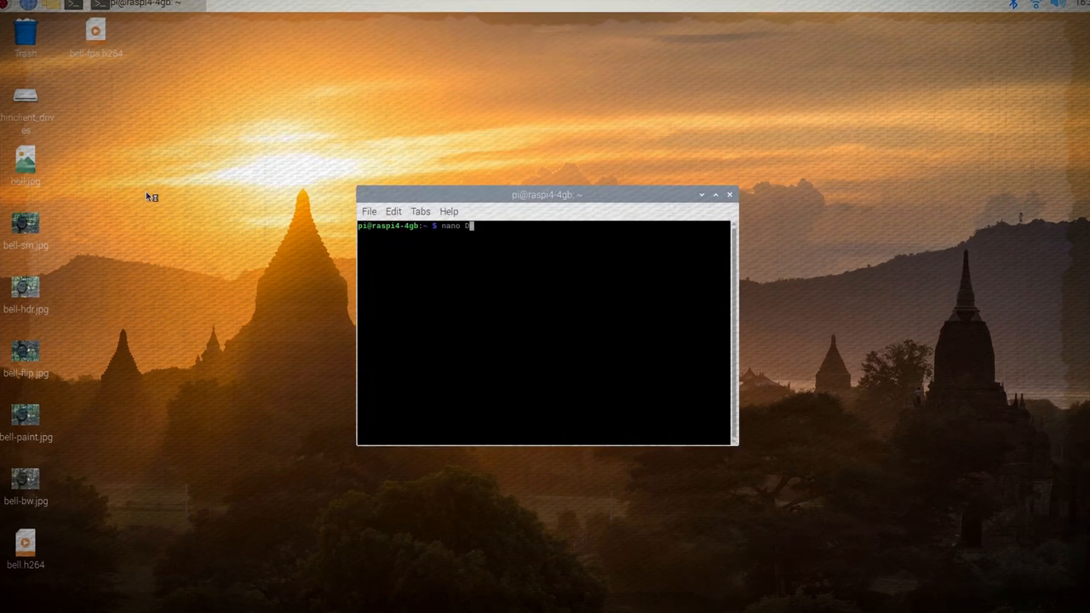
{"action": "type", "text": "esktop/photo.py"}
{"action": "type", "text": "from picamera import PiCamer"}
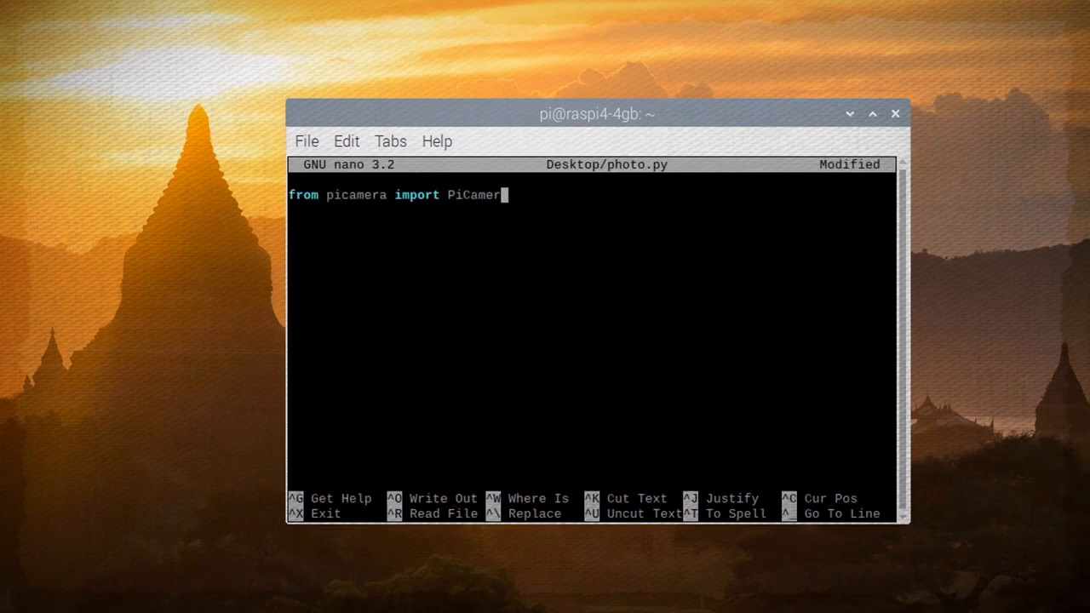
{"action": "type", "text": "a"}
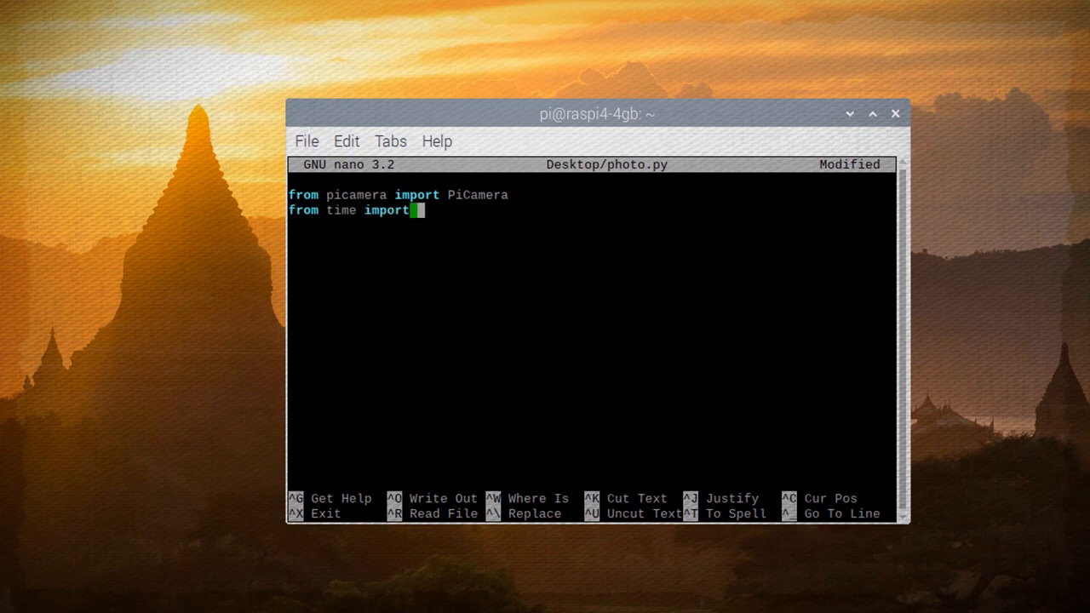
{"action": "type", "text": "sleep"}
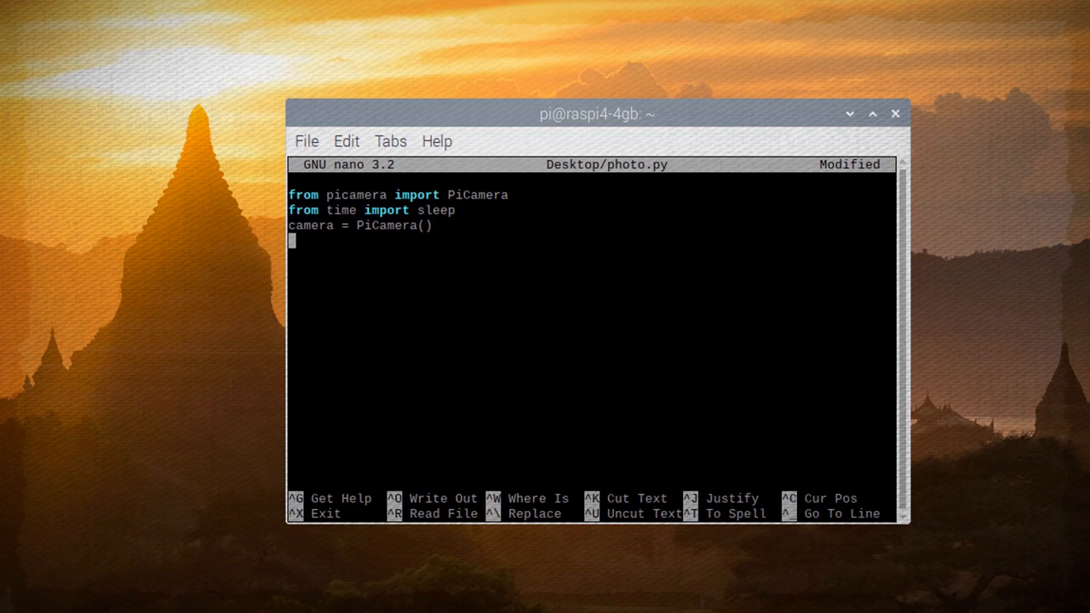
Step: Write the start_preview, capture of bell-python.jpg and stop_preview lines
{"action": "type", "text": "camera"}
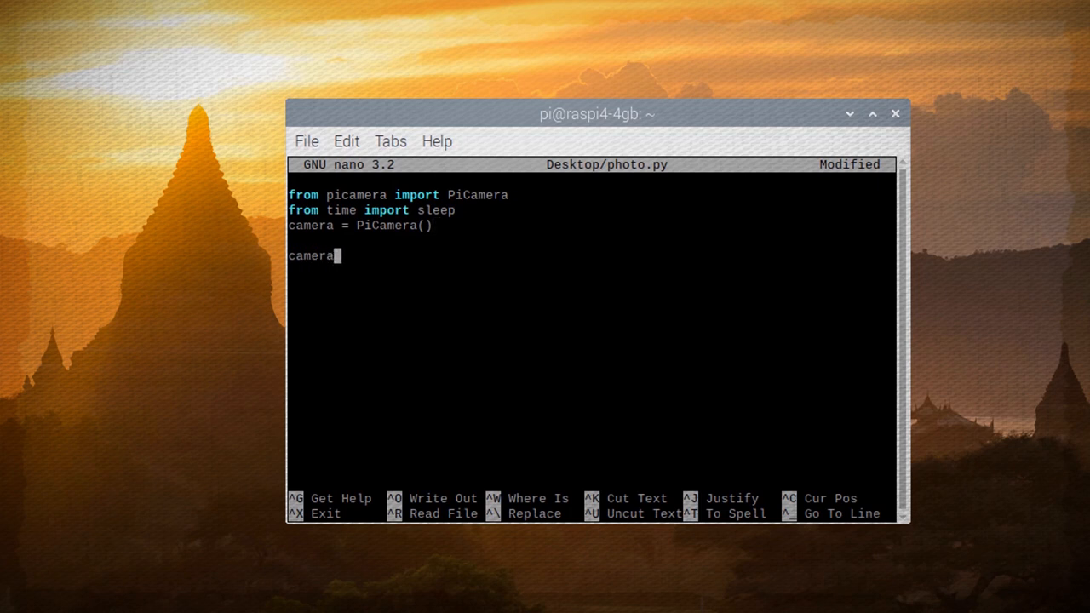
{"action": "type", "text": ".startpreview()"}
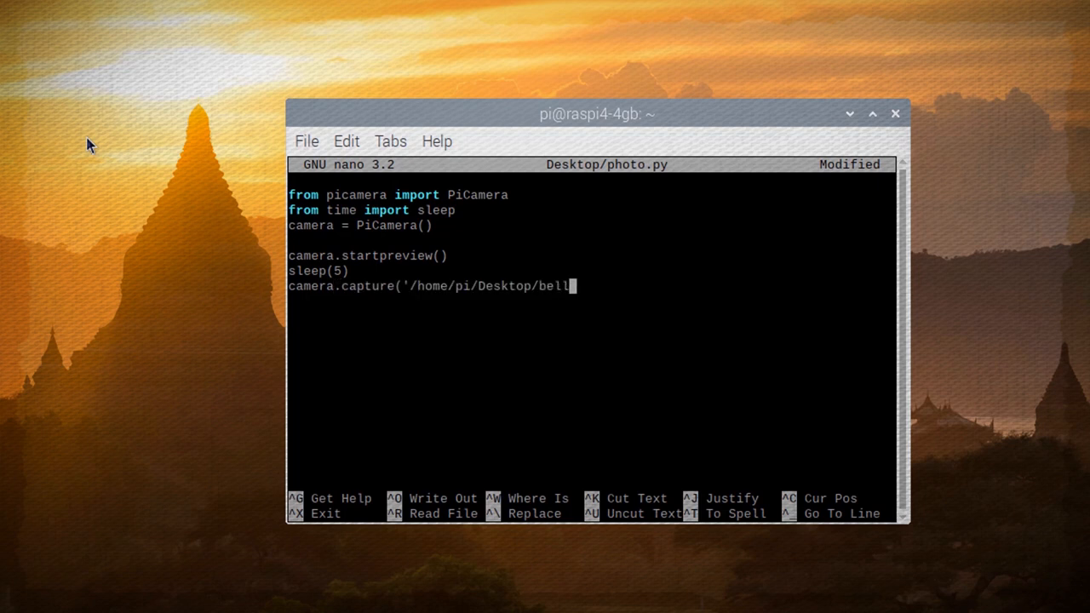
{"action": "type", "text": "-python.jpg')"}
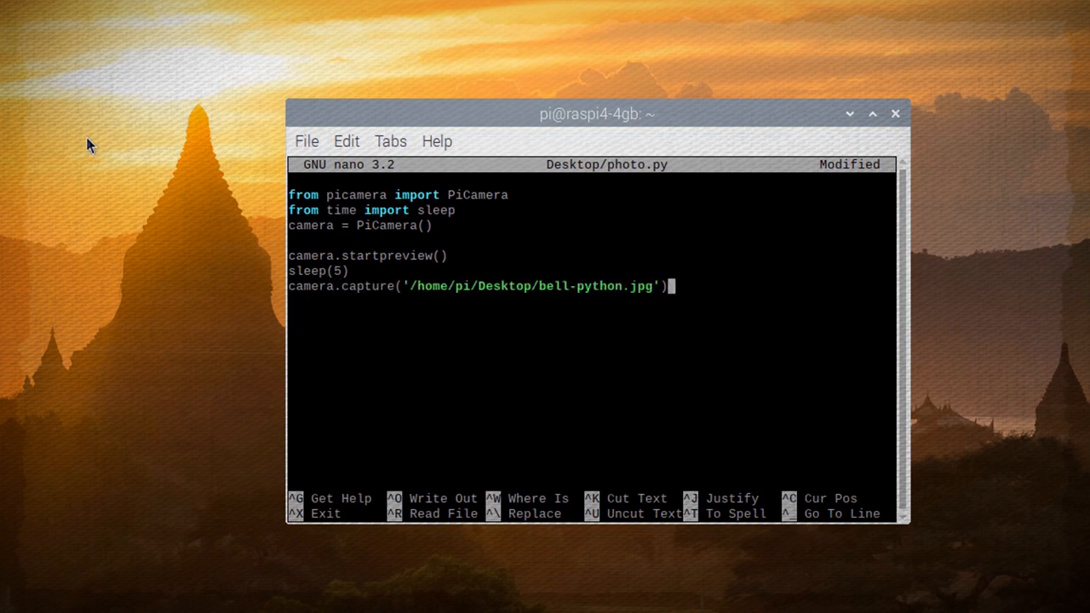
{"action": "type", "text": "camera.stop_pre"}
{"action": "type", "text": "sud"}
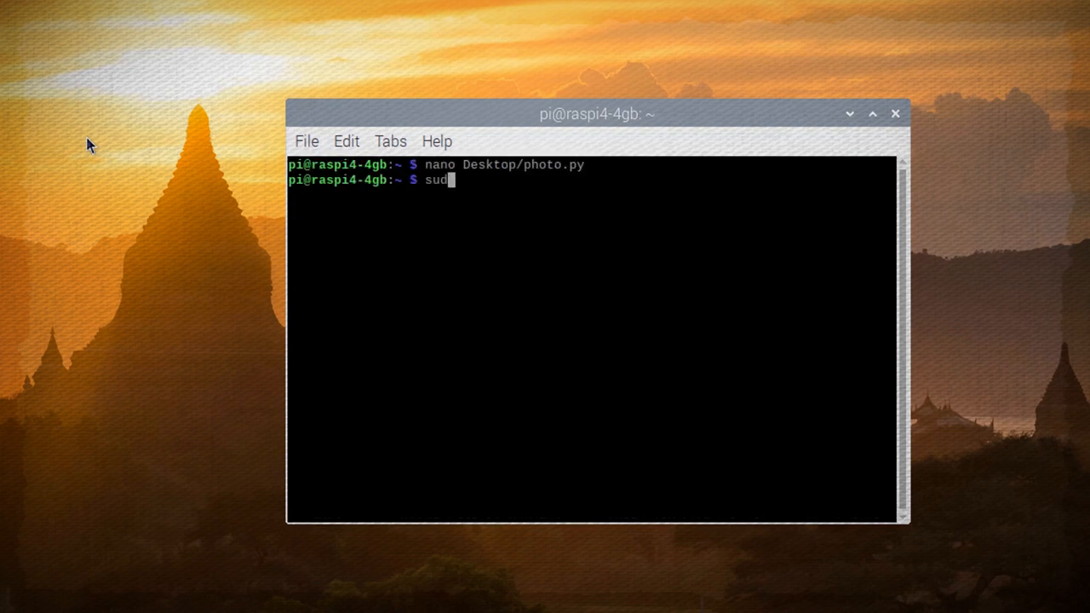
Step: Run sudo python3 Desktop/photo.py, then copy it to Desktop/video.py and edit it in nano
{"action": "type", "text": "o python3 Deskt"}
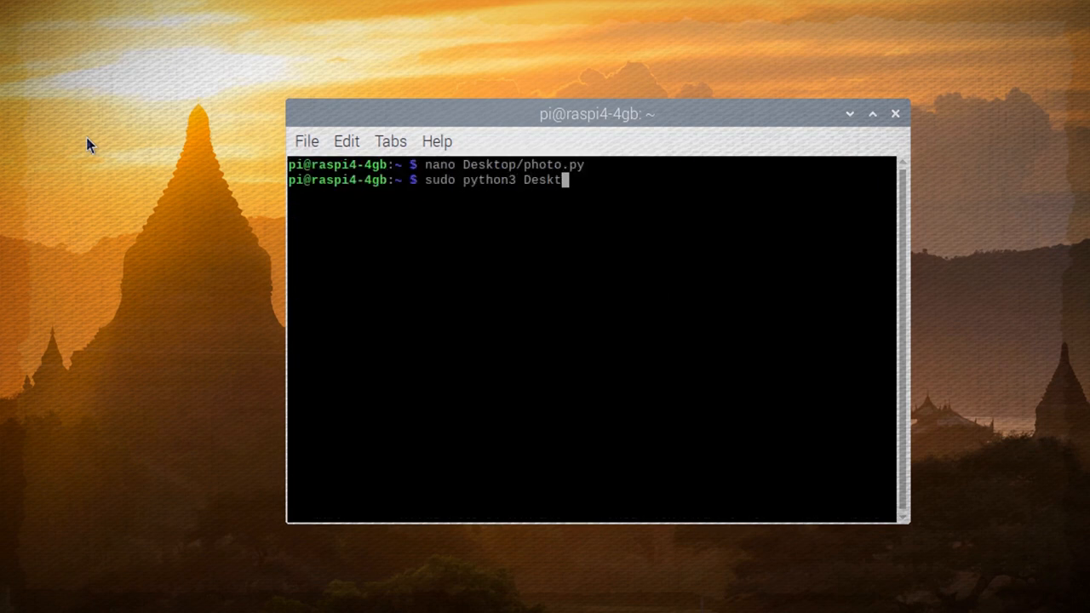
{"action": "key", "text": "Return"}
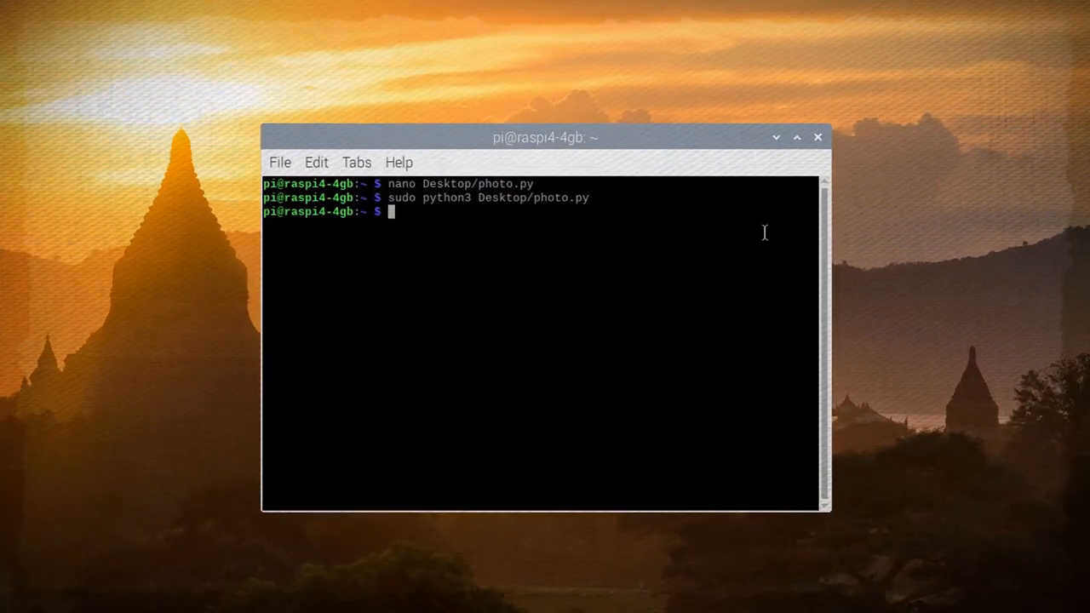
{"action": "type", "text": "cp Desktop/photo.py Desktop/video.py"}
{"action": "type", "text": "nano Deskto"}
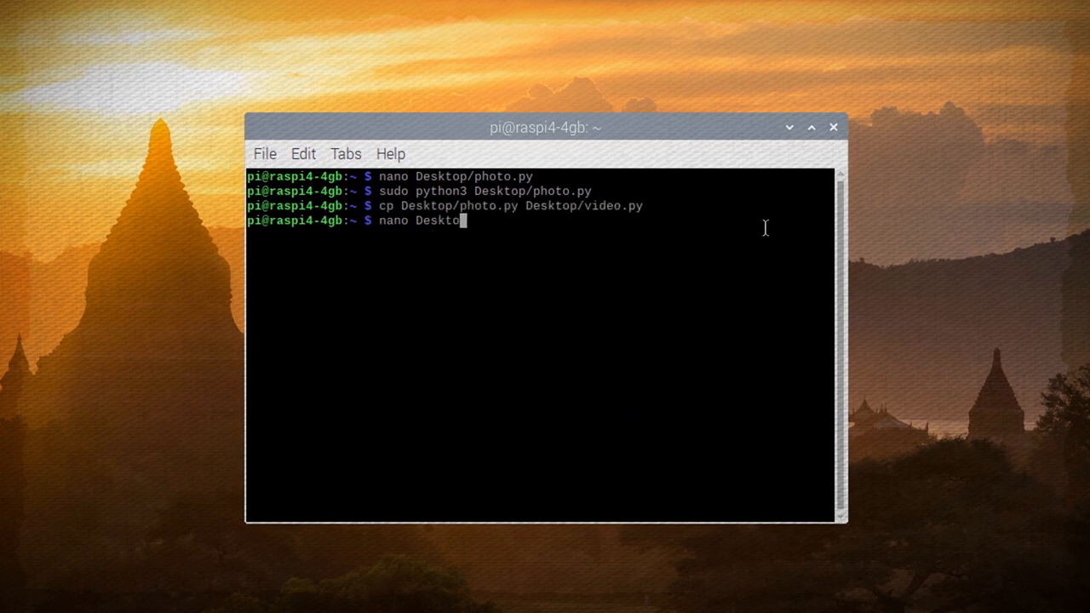
{"action": "key", "text": "Return"}
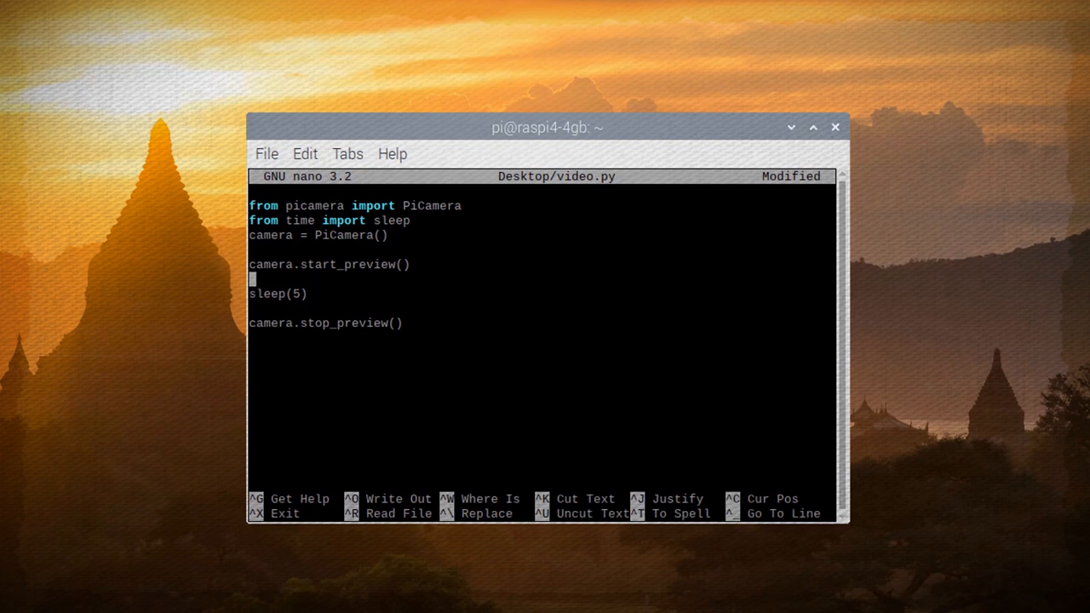
Step: Add start_recording('/home/pi/Desktop/bell-python.h264') and stop_recording() to video.py and save it
{"action": "type", "text": "camera.start_recording('/home/pi/Desktop/"}
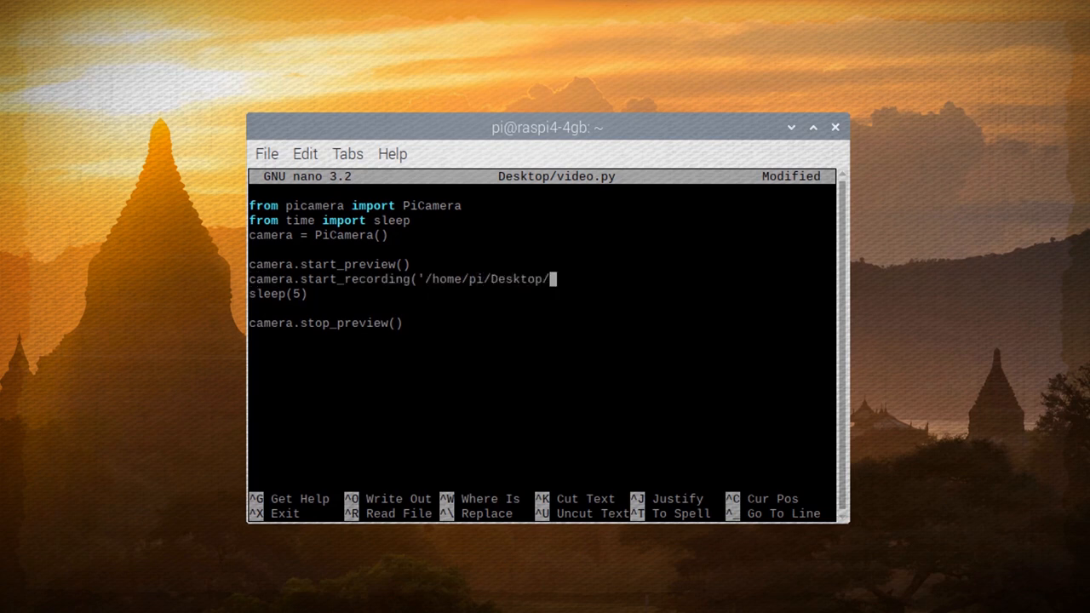
{"action": "type", "text": "bell-python.h264')"}
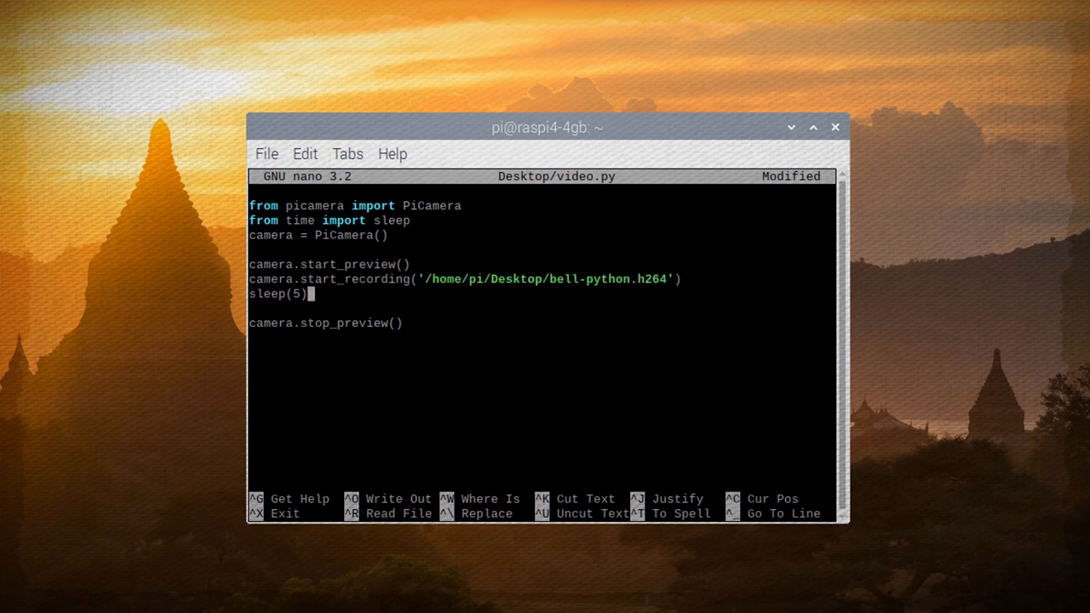
{"action": "type", "text": "camera.sto"}
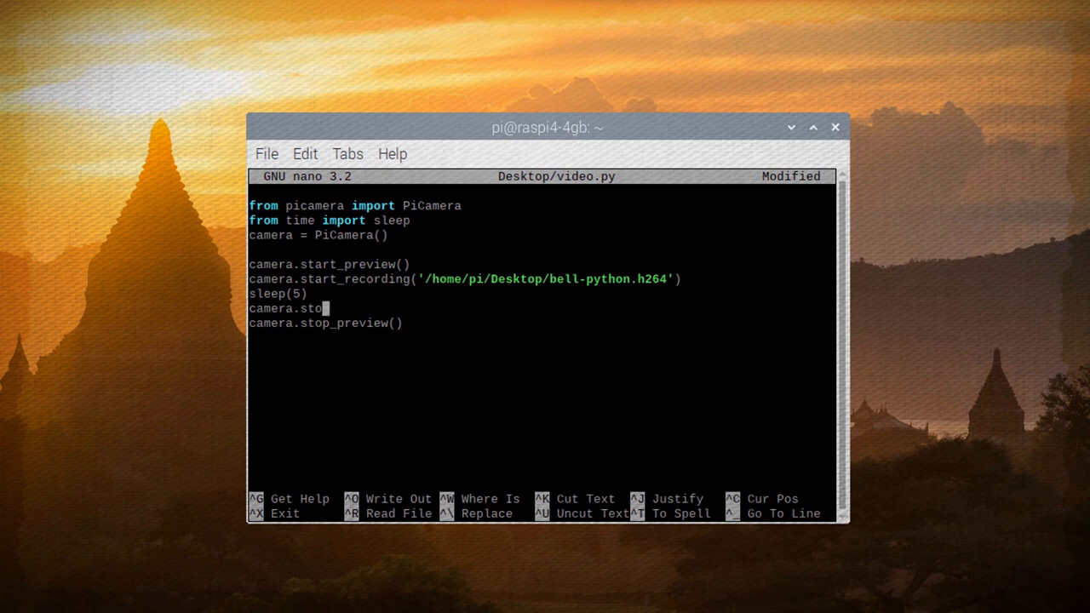
{"action": "type", "text": "p_recording()"}
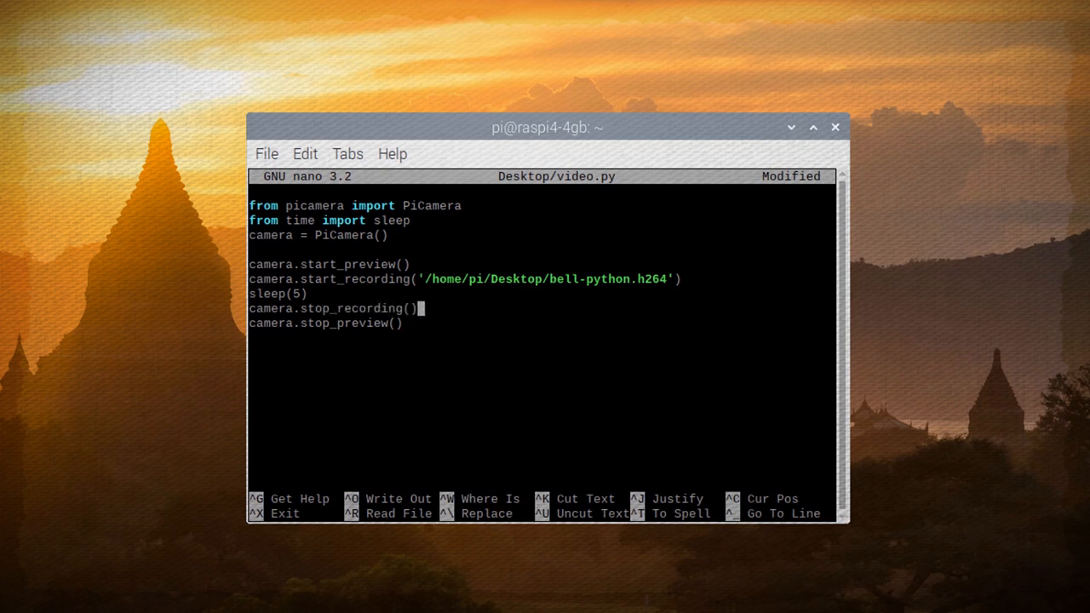
{"action": "key", "text": "ctrl+x"}
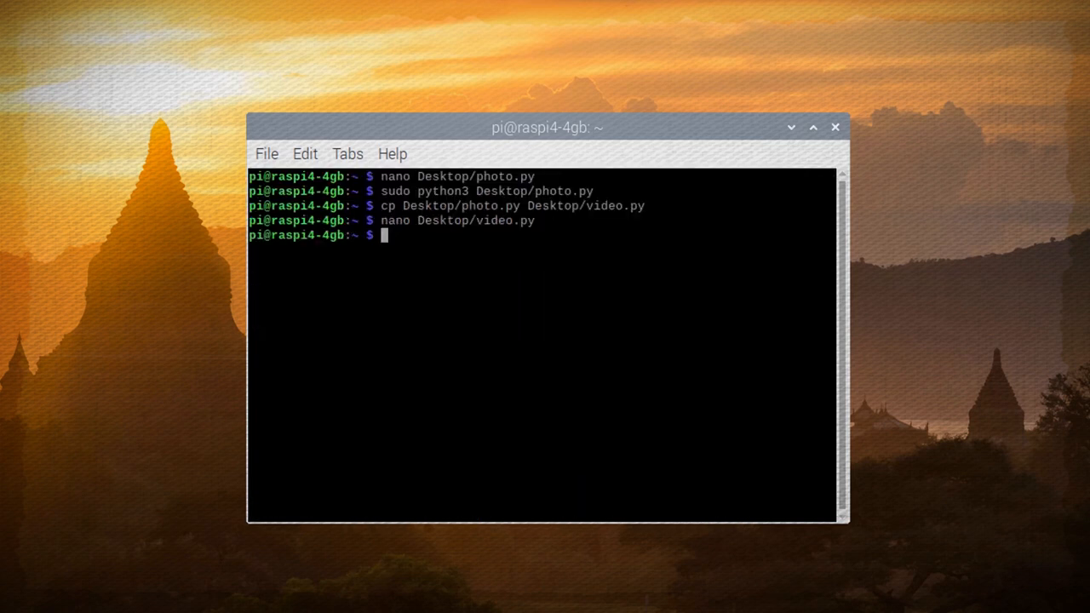
Step: Run sudo python3 Desktop/video.py to record bell-python.h264, view it and close the player
{"action": "type", "text": "sudo python3"}
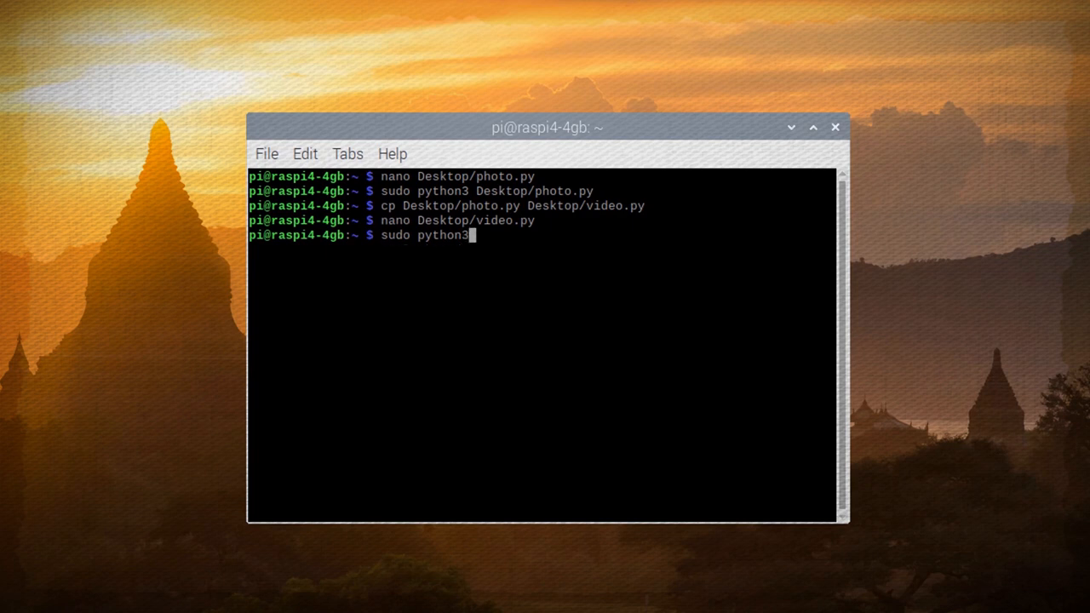
{"action": "type", "text": "Desktop/vide"}
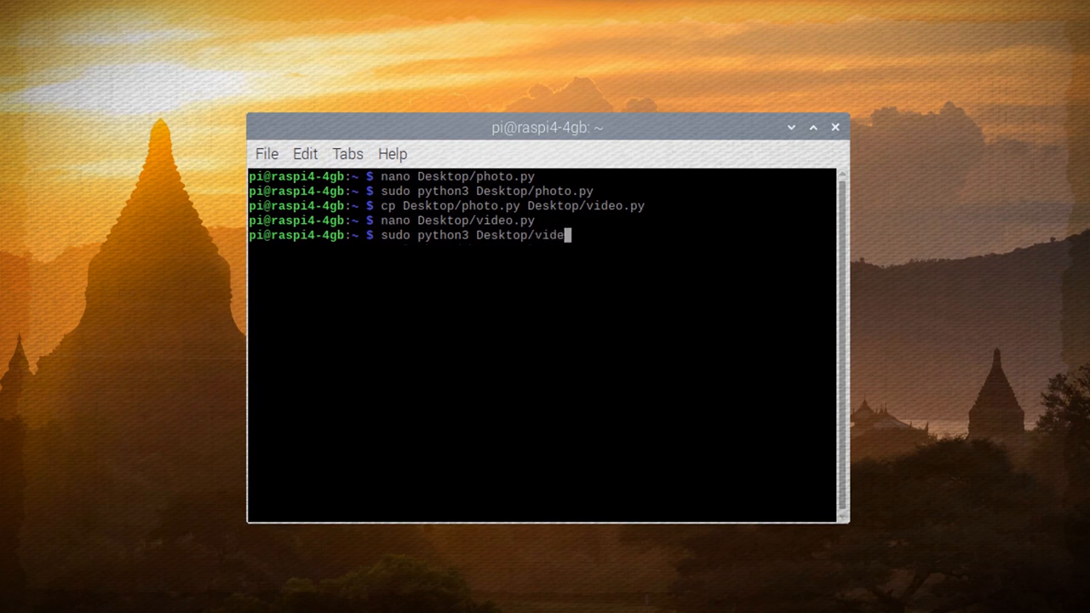
{"action": "key", "text": "Return"}
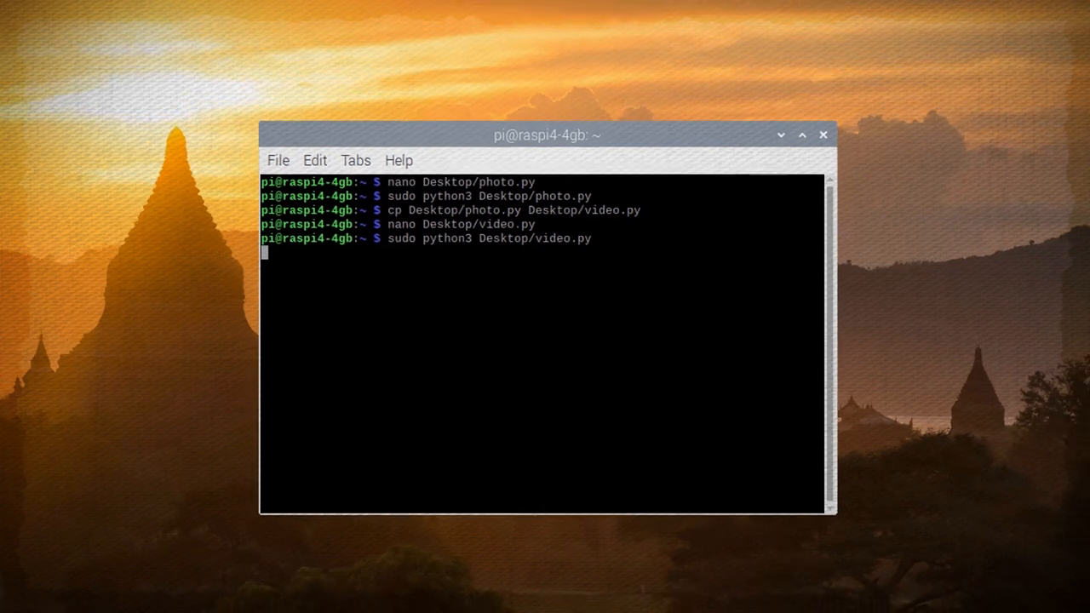
{"action": "key", "text": "Return"}
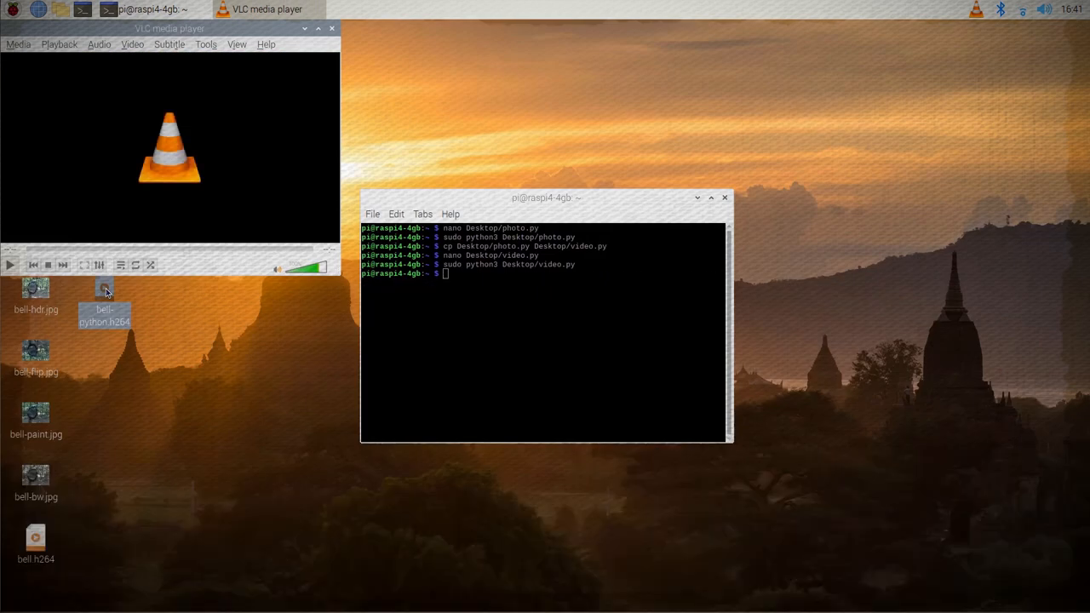
{"action": "left_click", "coordinate": [305, 27]}
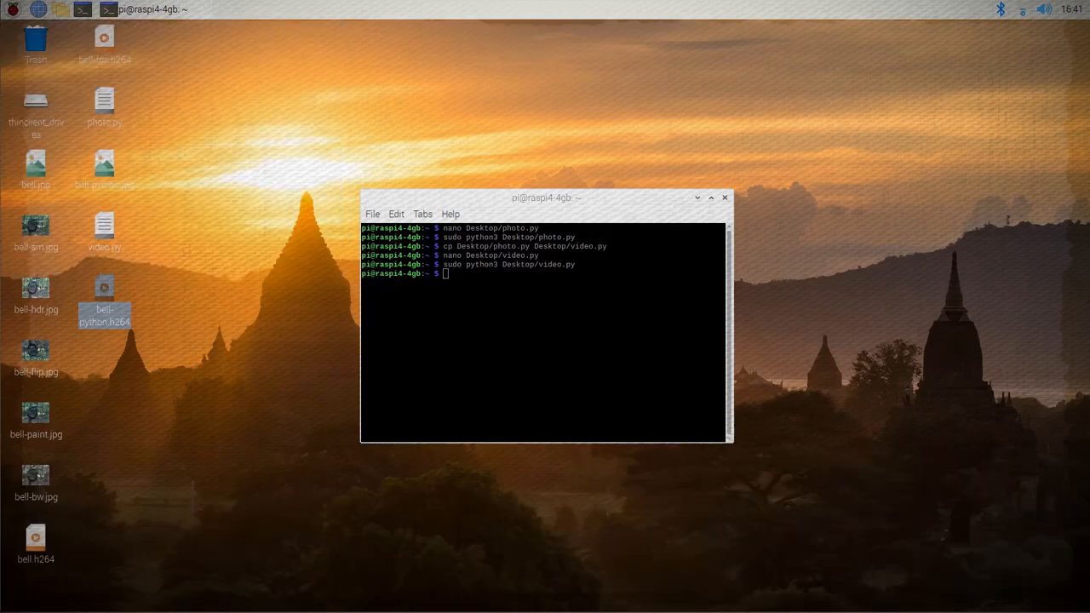